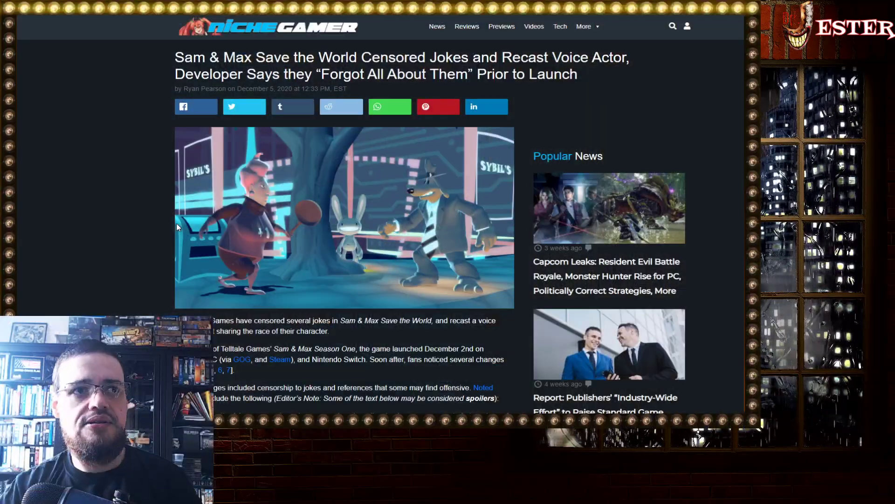
Read down the Niche Gamer article's list of changed Sam & Max jokes
{"action": "scroll", "scroll_direction": "down", "scroll_amount": 3}
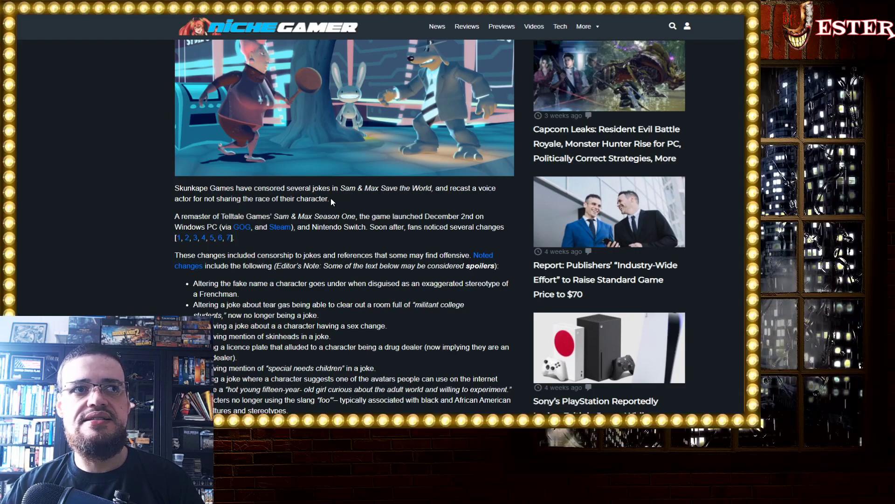
{"action": "scroll", "scroll_direction": "down", "scroll_amount": 3}
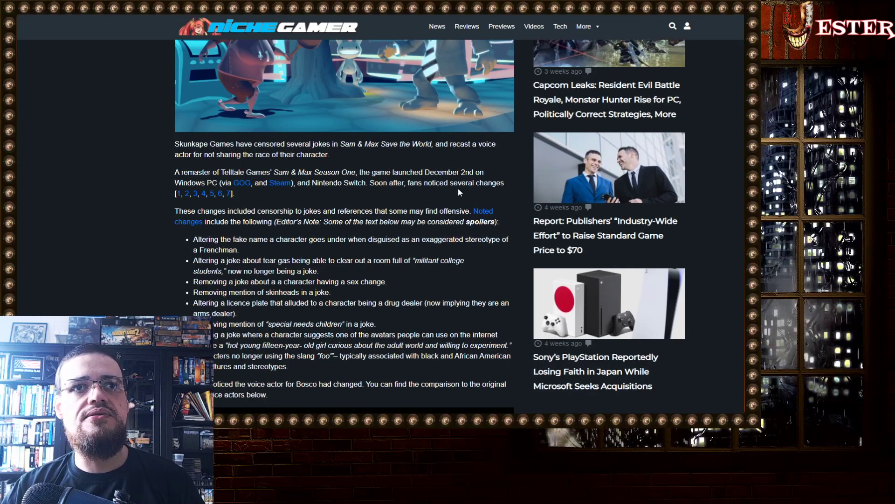
{"action": "mouse_move", "coordinate": [323, 205]}
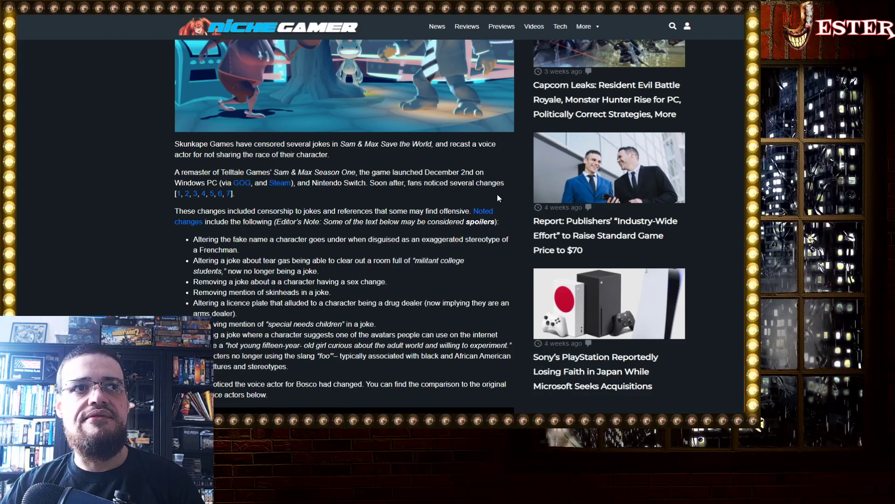
{"action": "scroll", "scroll_direction": "down", "scroll_amount": 3}
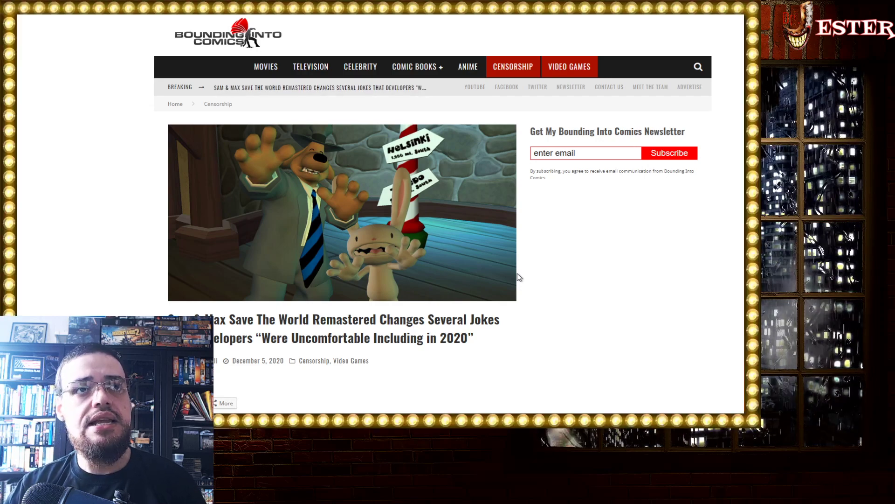
{"action": "scroll", "scroll_direction": "down", "scroll_amount": 3}
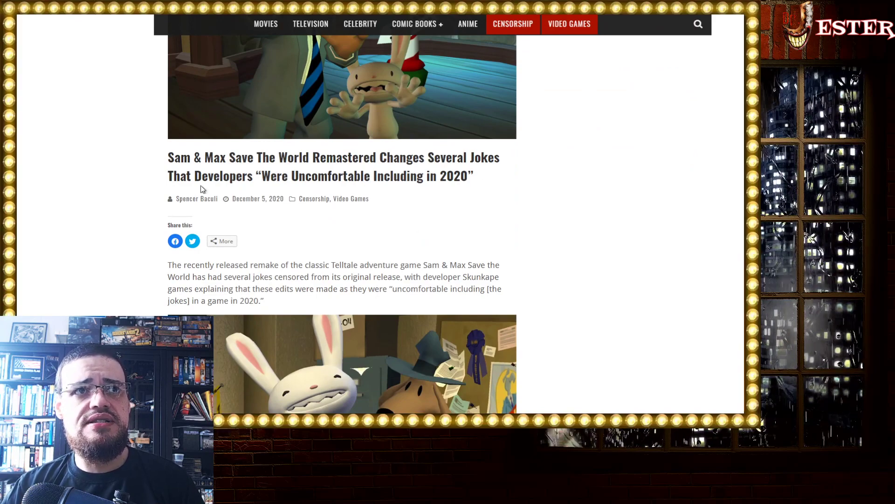
{"action": "mouse_move", "coordinate": [513, 202]}
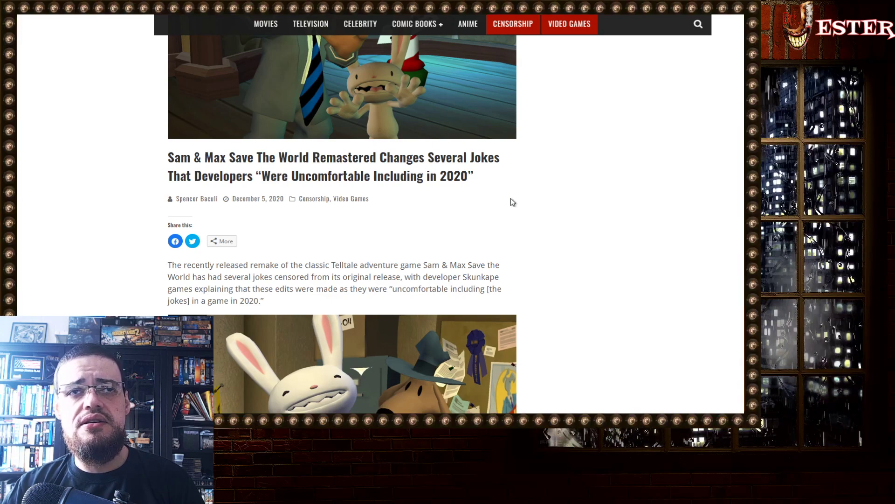
{"action": "scroll", "scroll_direction": "down", "scroll_amount": 3}
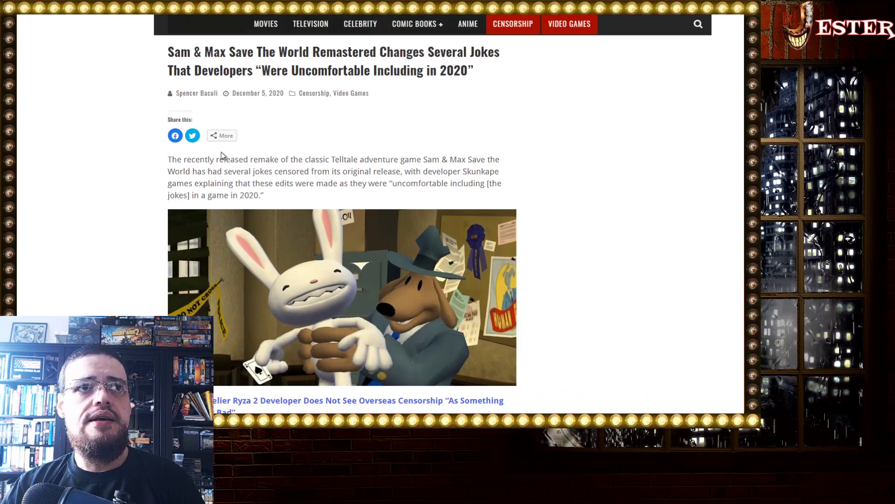
{"action": "mouse_move", "coordinate": [413, 183]}
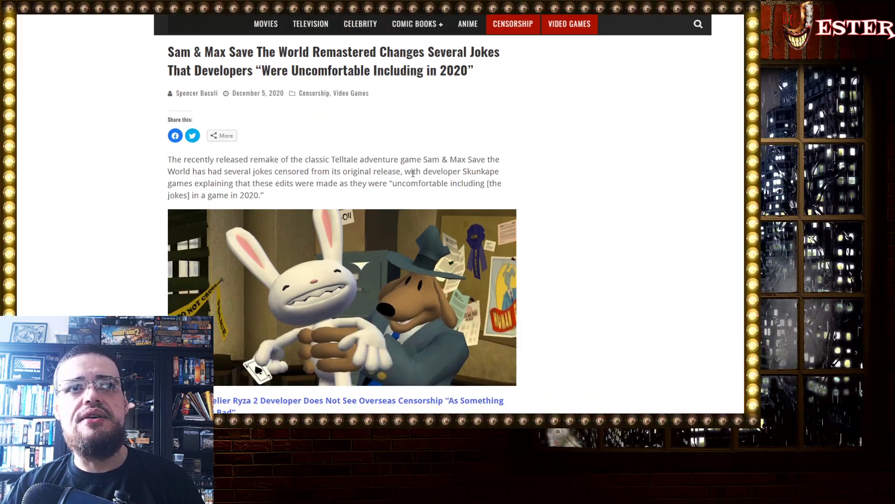
{"action": "mouse_move", "coordinate": [516, 184]}
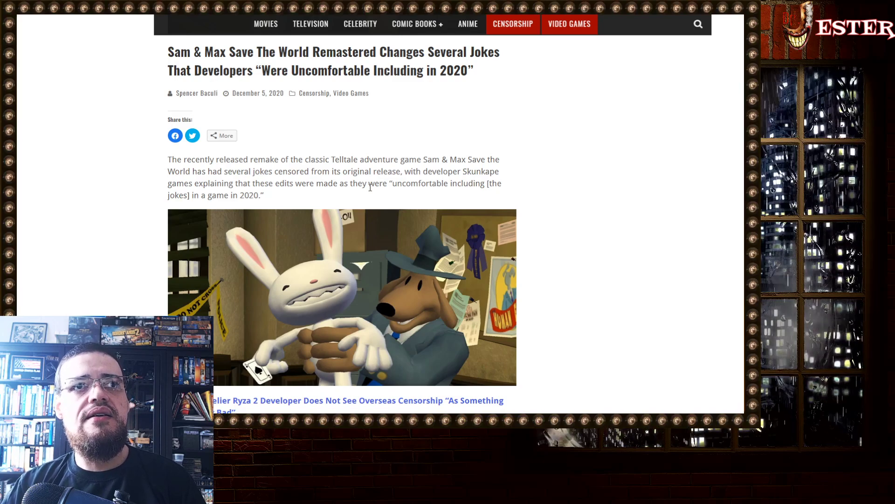
{"action": "mouse_move", "coordinate": [315, 192]}
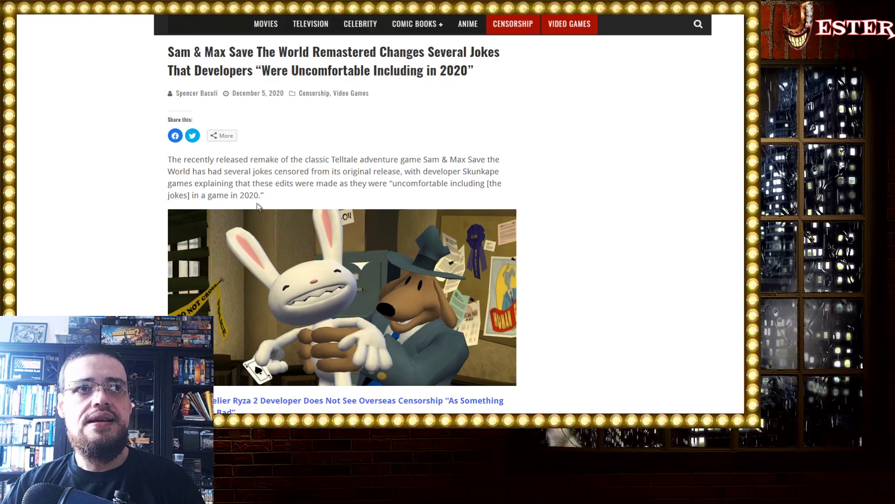
{"action": "mouse_move", "coordinate": [430, 210]}
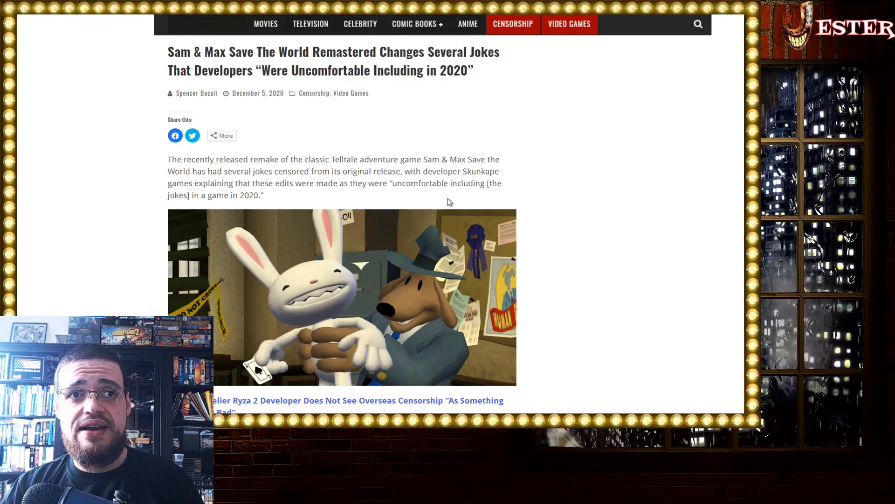
{"action": "scroll", "scroll_direction": "down", "scroll_amount": 3}
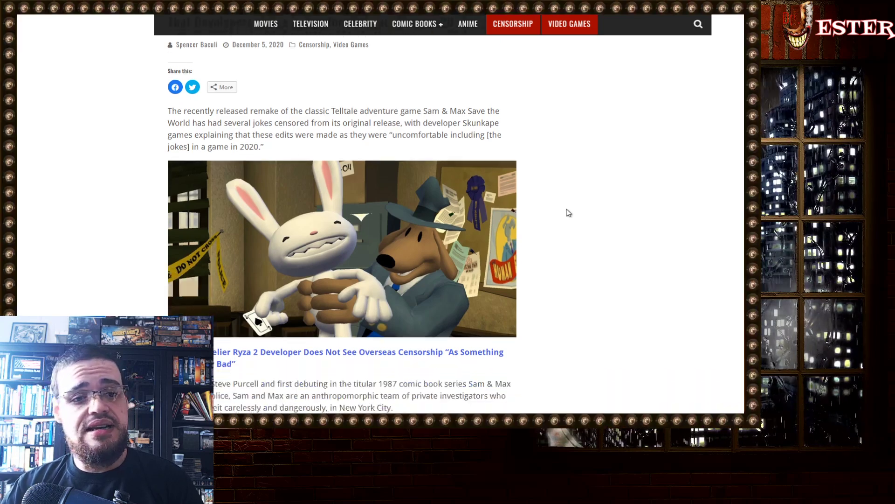
{"action": "scroll", "scroll_direction": "down", "scroll_amount": 3}
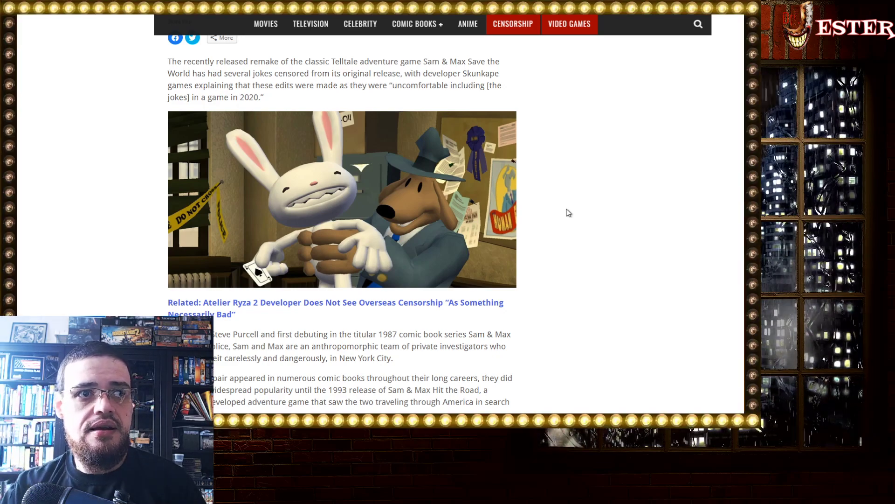
{"action": "mouse_move", "coordinate": [579, 205]}
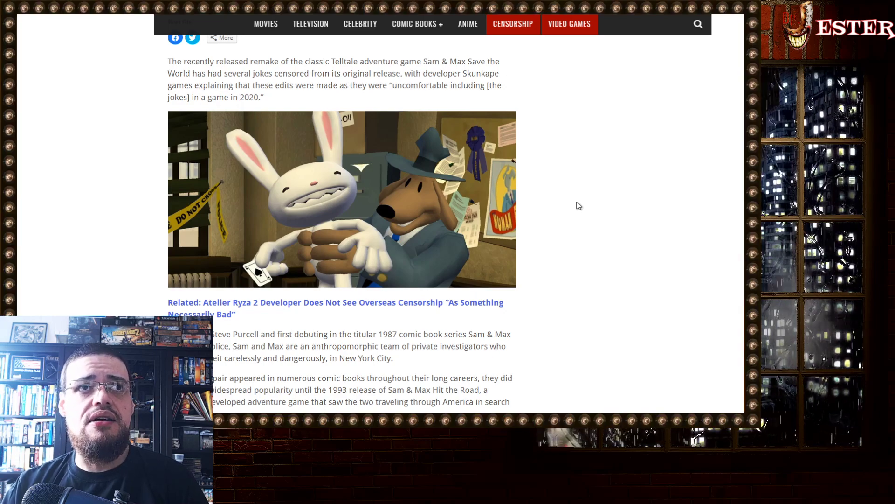
{"action": "scroll", "scroll_direction": "down", "scroll_amount": 3}
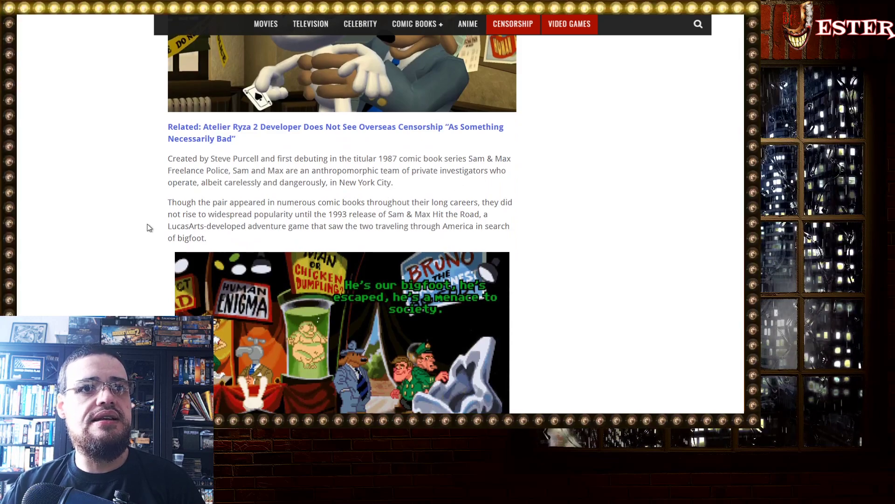
{"action": "scroll", "scroll_direction": "down", "scroll_amount": 3}
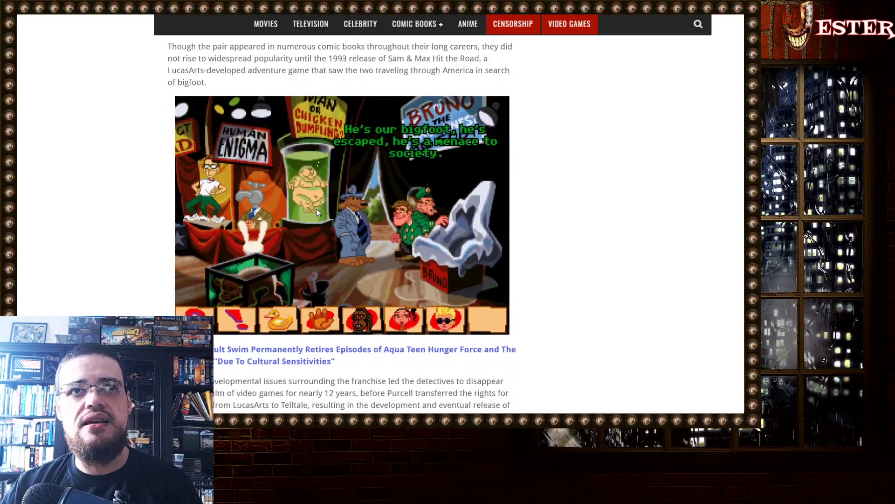
{"action": "mouse_move", "coordinate": [442, 169]}
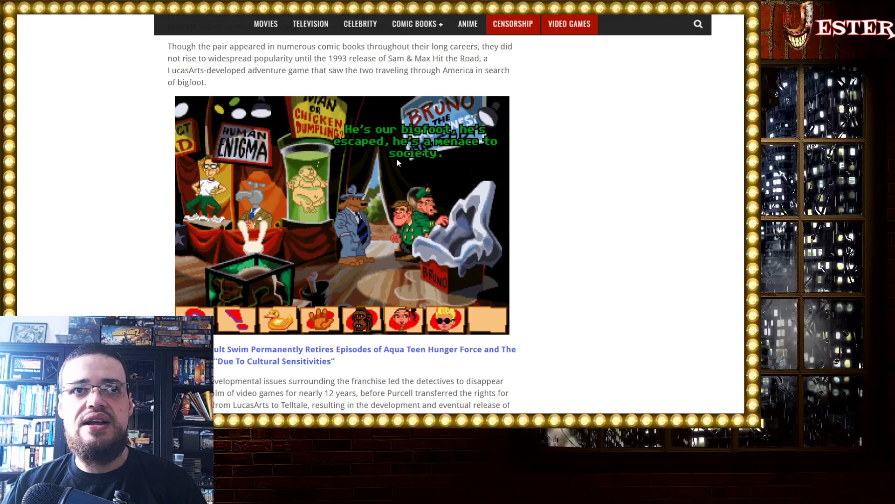
{"action": "mouse_move", "coordinate": [466, 298]}
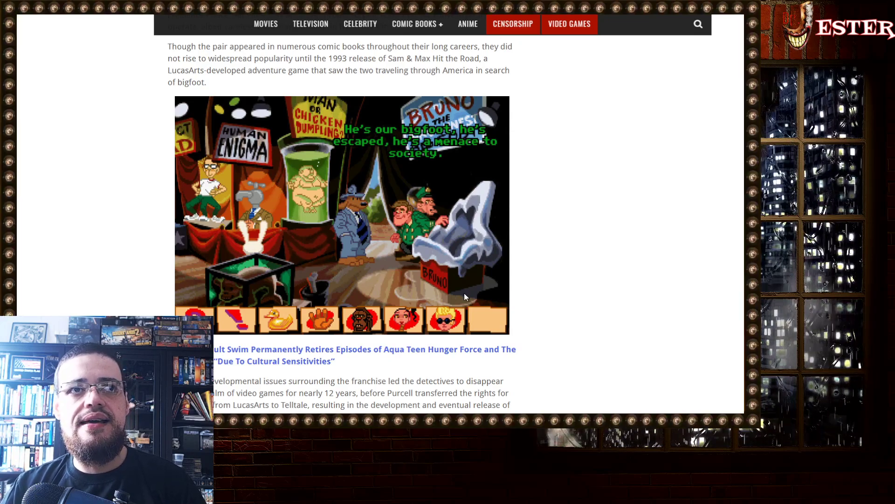
{"action": "scroll", "scroll_direction": "down", "scroll_amount": 3}
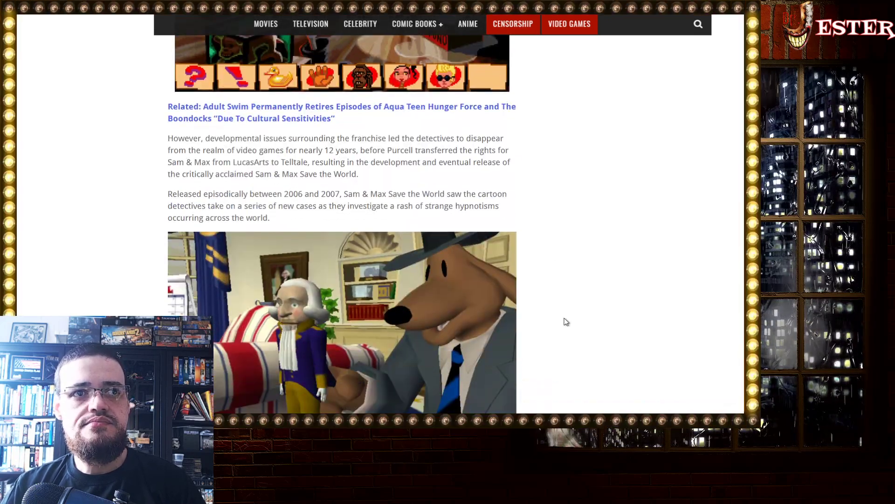
{"action": "mouse_move", "coordinate": [402, 176]}
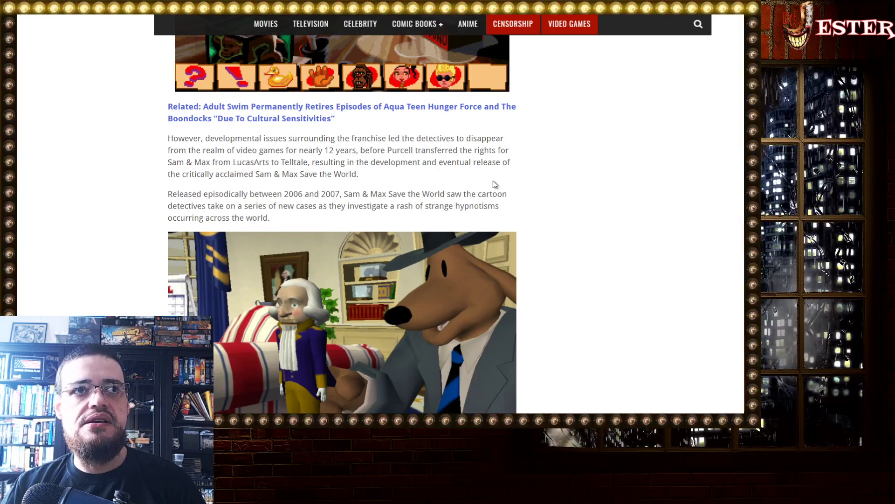
Read the Bounding Into Comics article down through Skunkape's remaster announcement
{"action": "scroll", "scroll_direction": "down", "scroll_amount": 3}
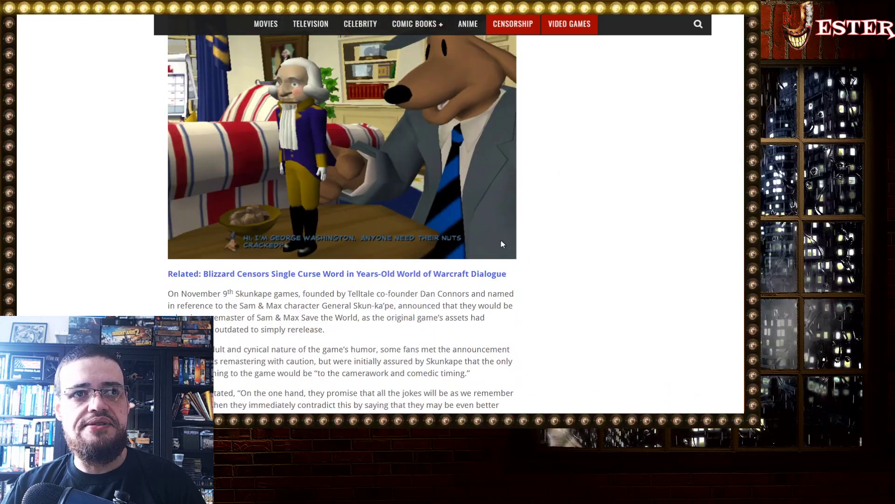
{"action": "scroll", "scroll_direction": "down", "scroll_amount": 3}
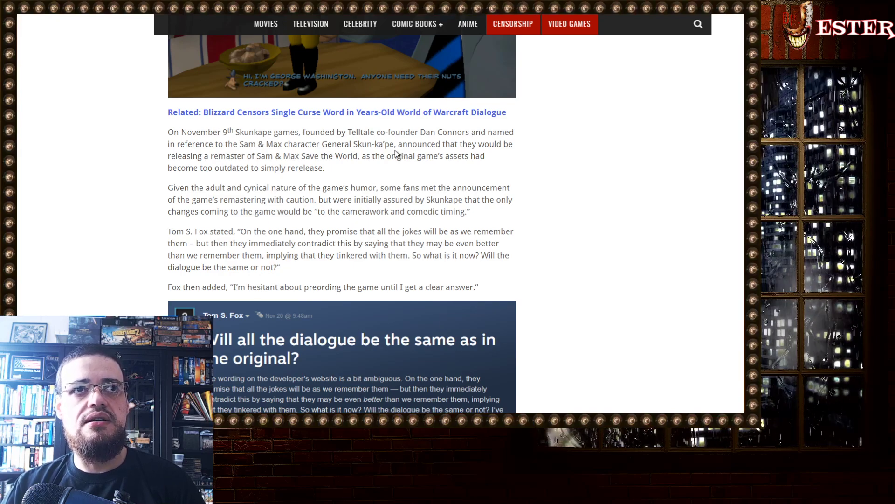
{"action": "mouse_move", "coordinate": [487, 163]}
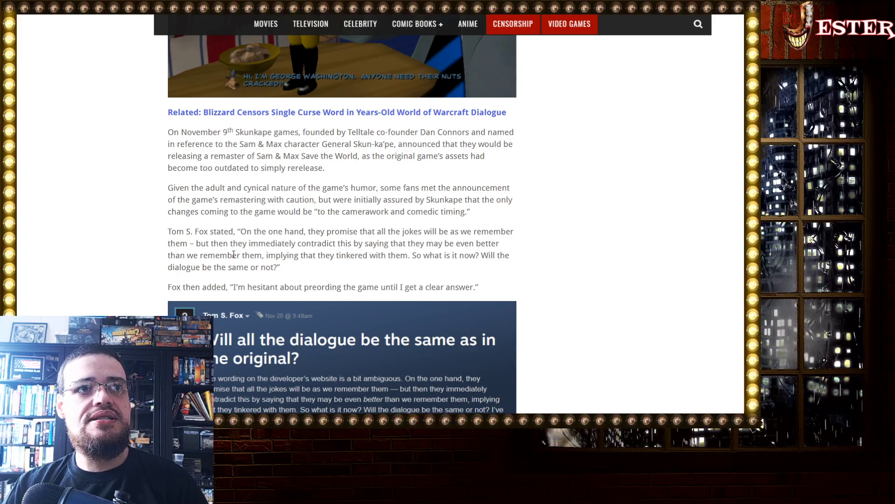
{"action": "mouse_move", "coordinate": [280, 239]}
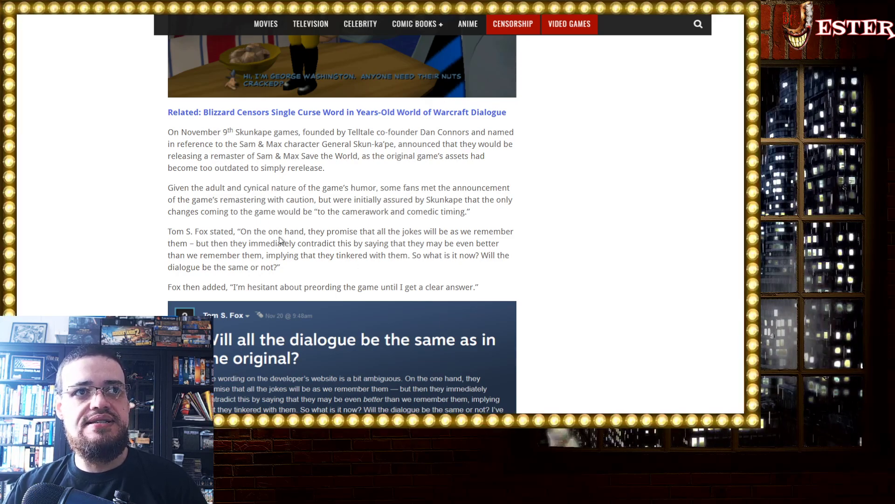
{"action": "scroll", "scroll_direction": "down", "scroll_amount": 3}
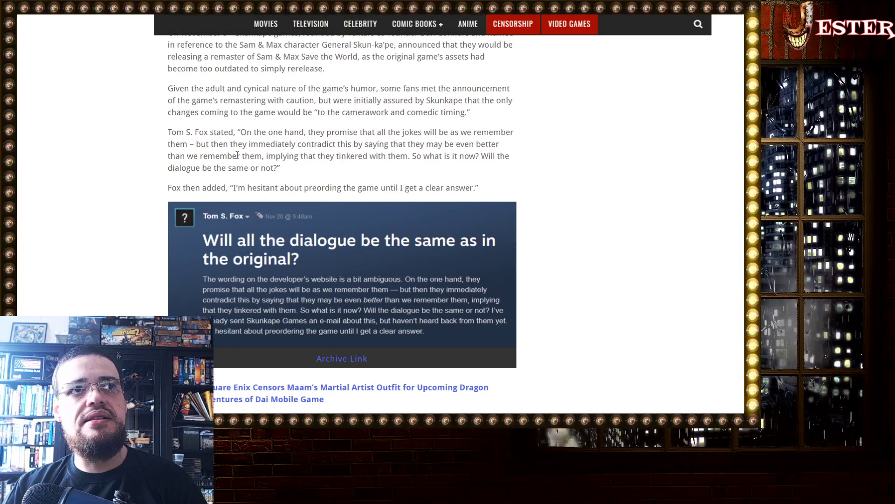
{"action": "mouse_move", "coordinate": [523, 155]}
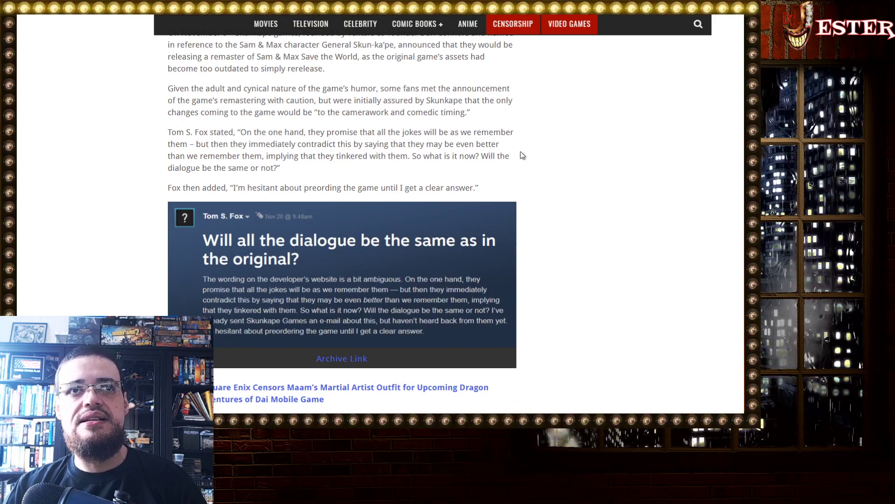
{"action": "mouse_move", "coordinate": [323, 168]}
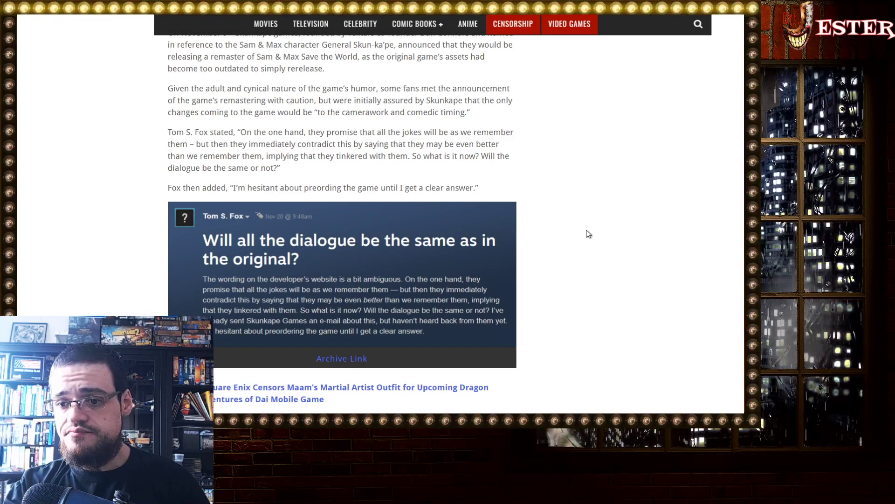
{"action": "scroll", "scroll_direction": "down", "scroll_amount": 3}
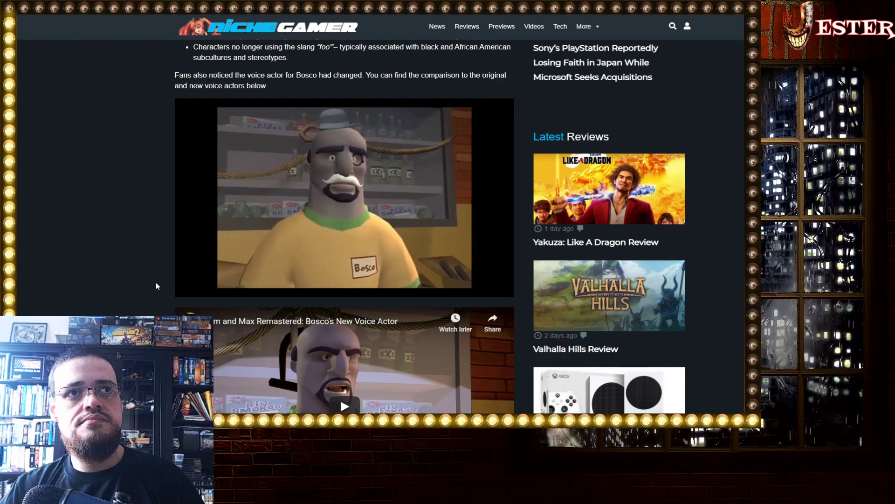
Play the original Bosco video and the 'Bosco's New Voice Actor' comparison video
{"action": "left_click", "coordinate": [343, 202]}
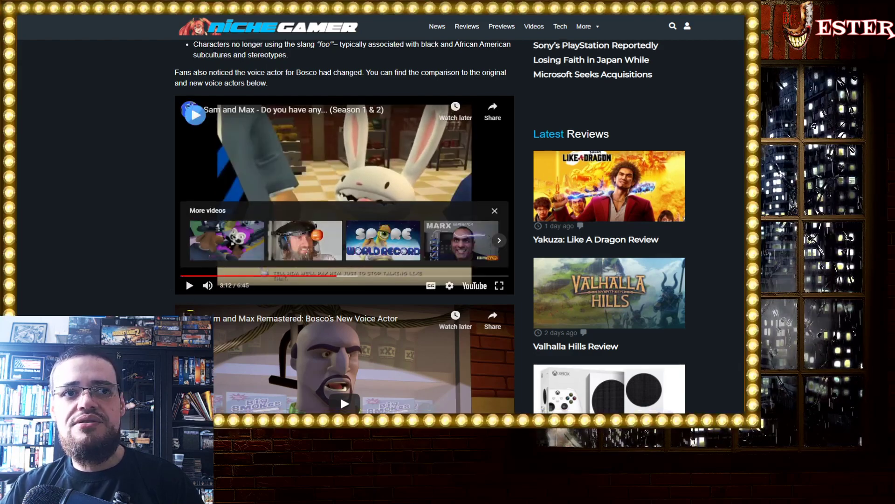
{"action": "scroll", "scroll_direction": "down", "scroll_amount": 3}
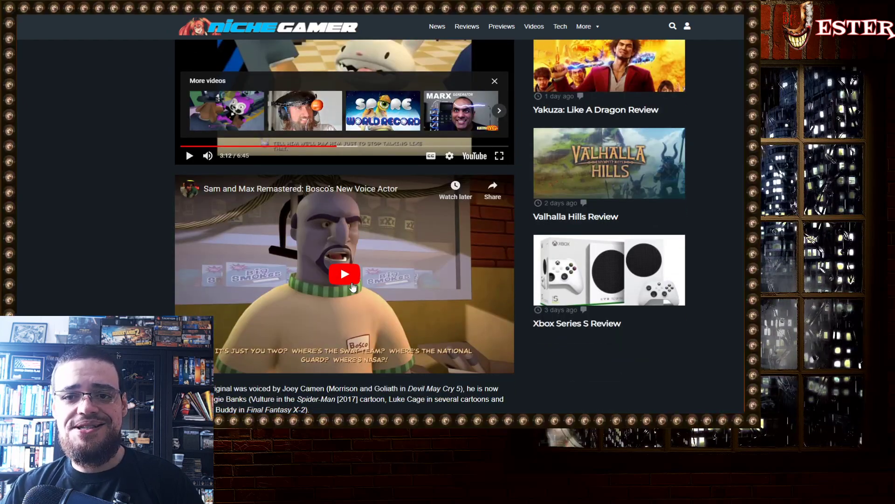
{"action": "left_click", "coordinate": [344, 274]}
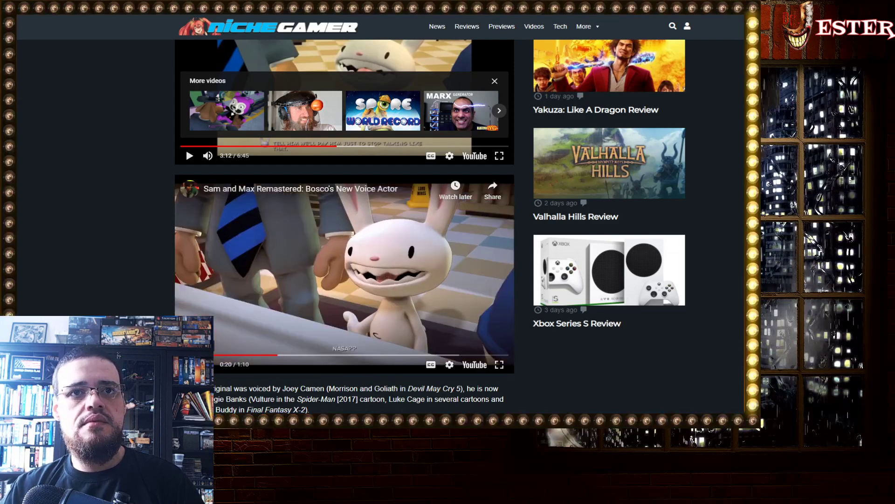
{"action": "scroll", "scroll_direction": "down", "scroll_amount": 3}
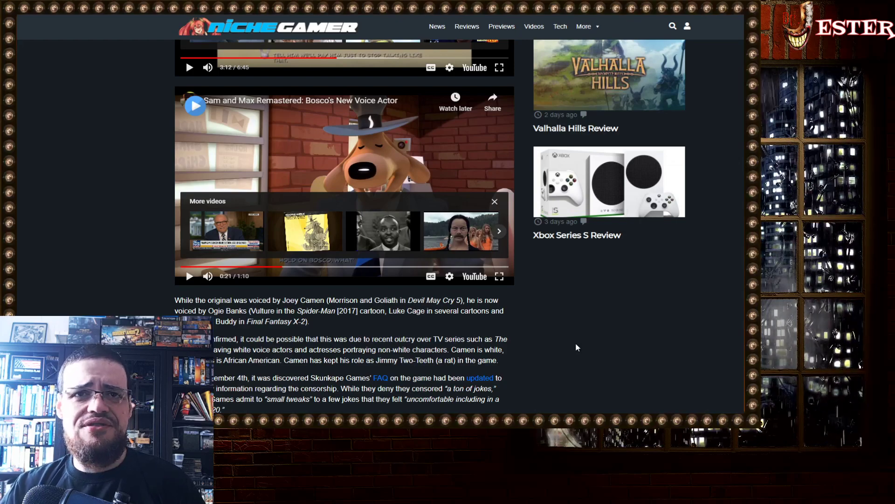
{"action": "scroll", "scroll_direction": "down", "scroll_amount": 3}
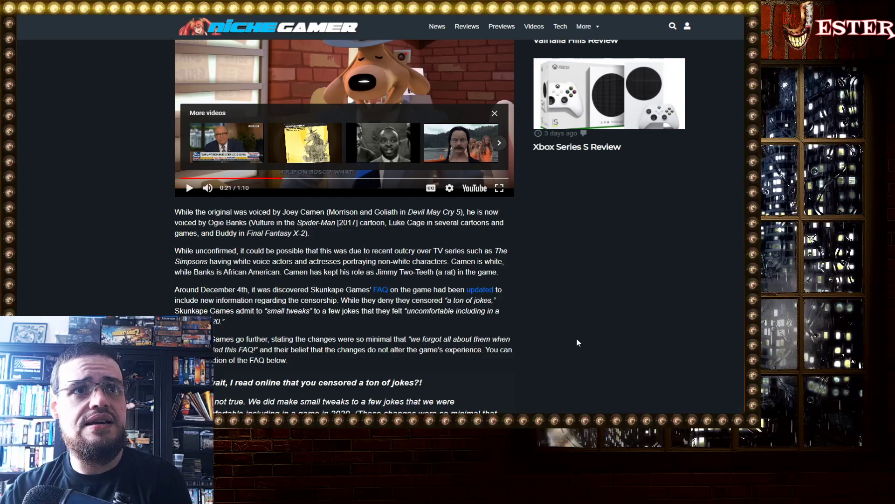
{"action": "mouse_move", "coordinate": [267, 258]}
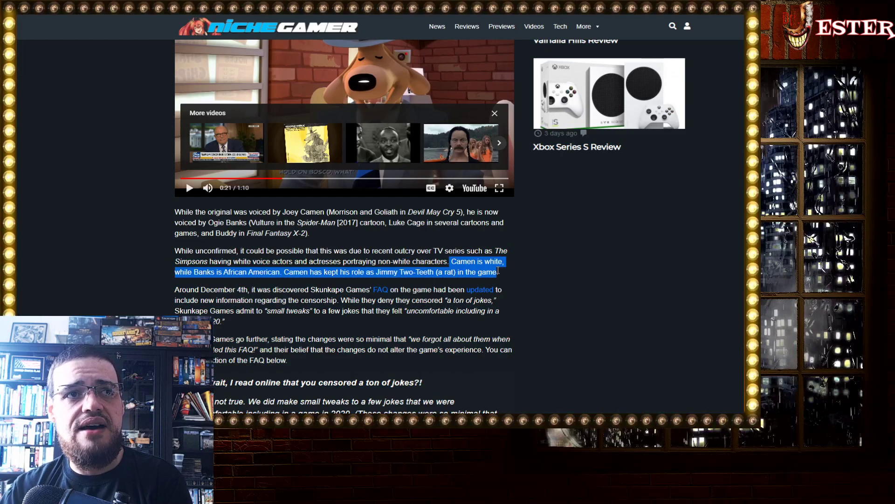
{"action": "left_click", "coordinate": [287, 272]}
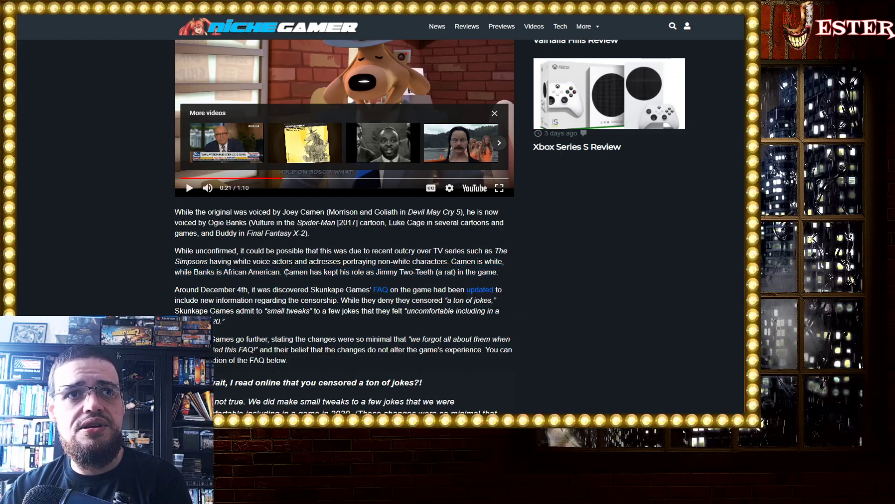
{"action": "left_click_drag", "start_coordinate": [284, 272], "coordinate": [476, 272]}
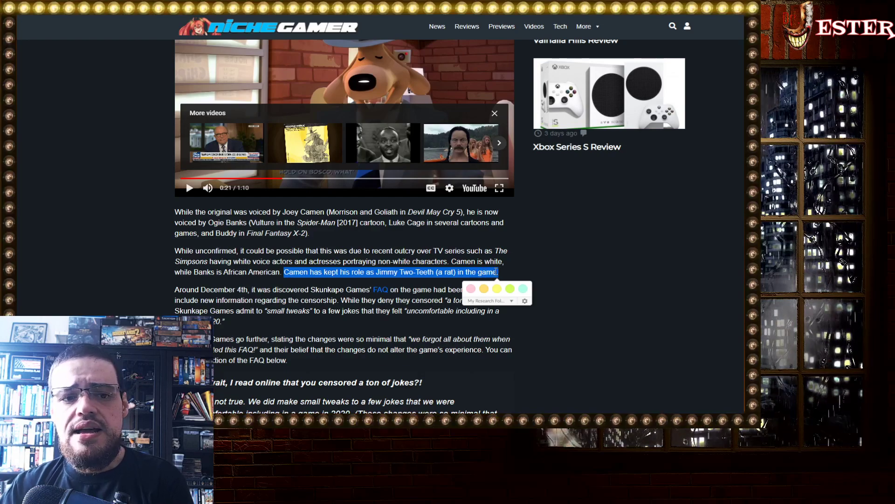
{"action": "left_click", "coordinate": [559, 271]}
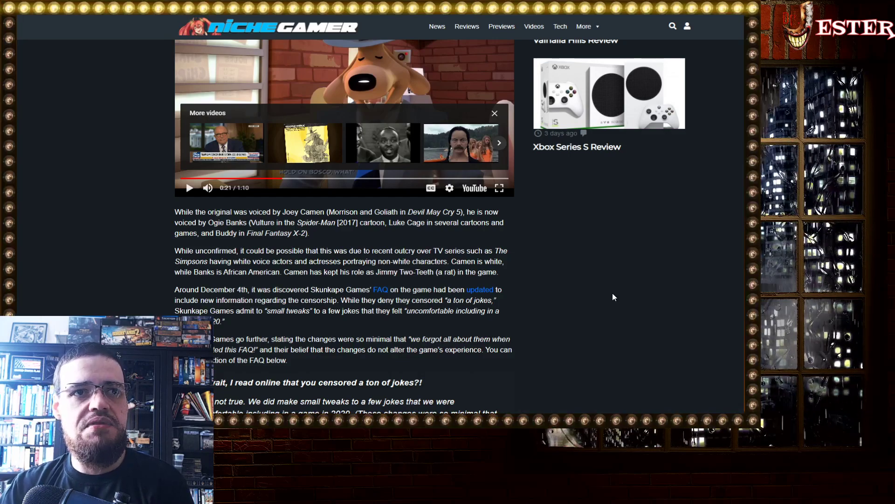
{"action": "scroll", "scroll_direction": "down", "scroll_amount": 3}
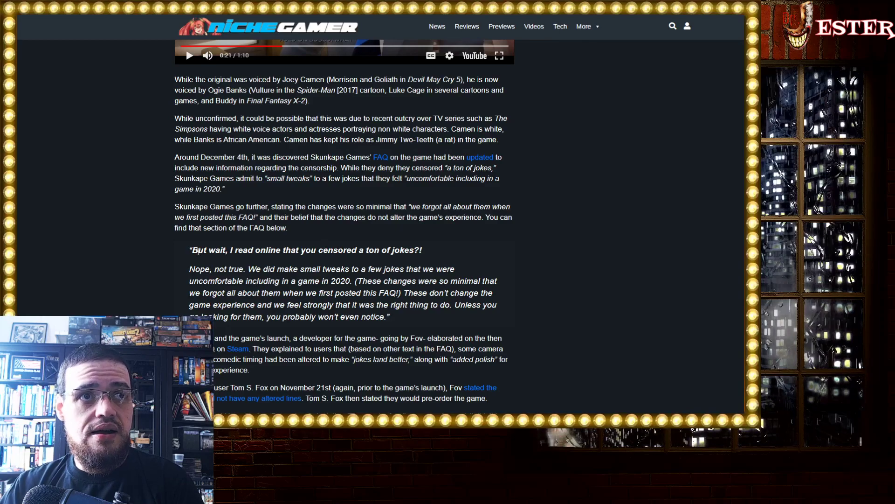
{"action": "mouse_move", "coordinate": [398, 261]}
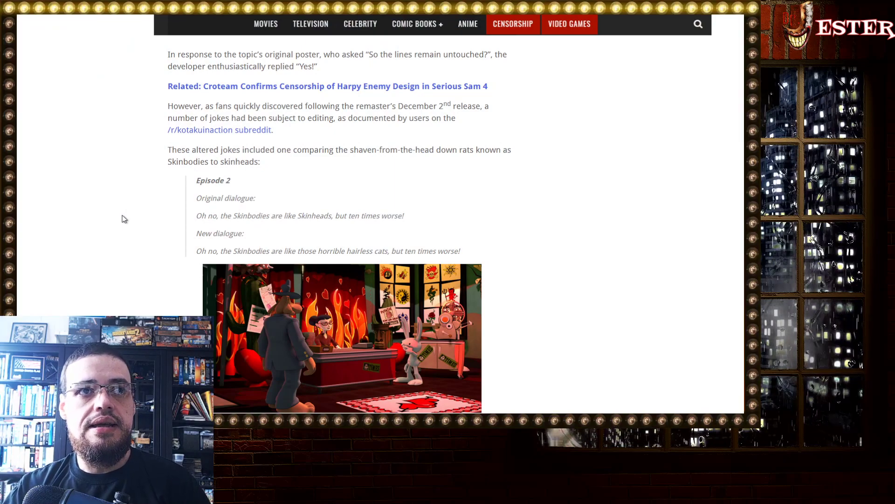
{"action": "mouse_move", "coordinate": [145, 263]}
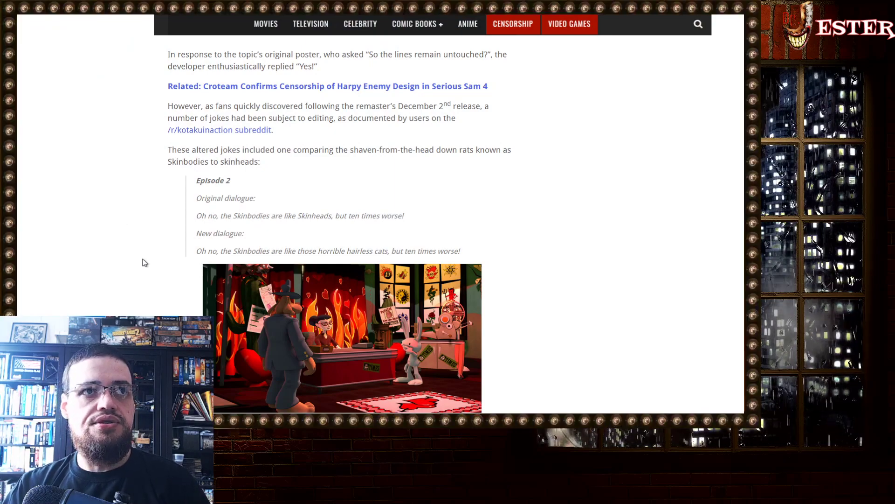
{"action": "scroll", "scroll_direction": "down", "scroll_amount": 3}
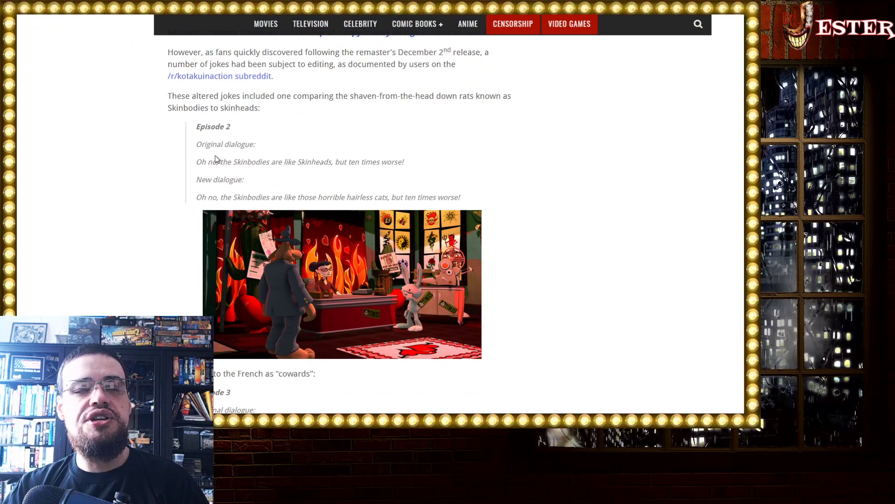
{"action": "mouse_move", "coordinate": [285, 153]}
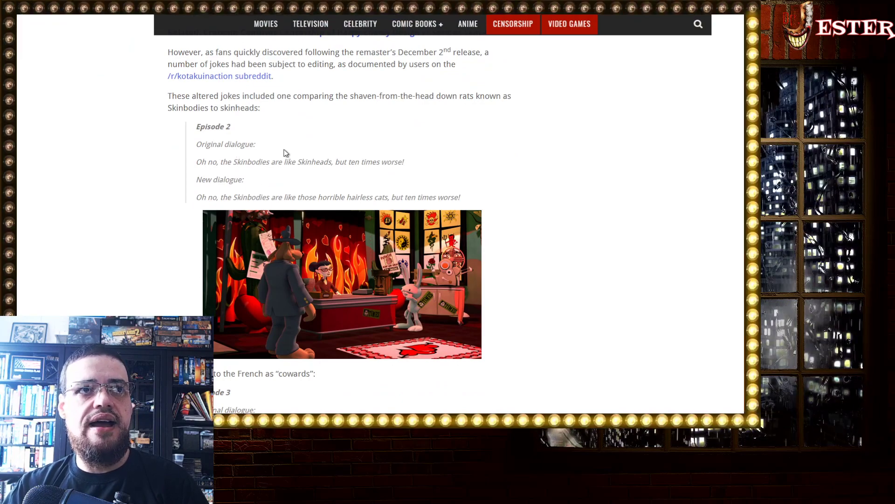
{"action": "mouse_move", "coordinate": [293, 172]}
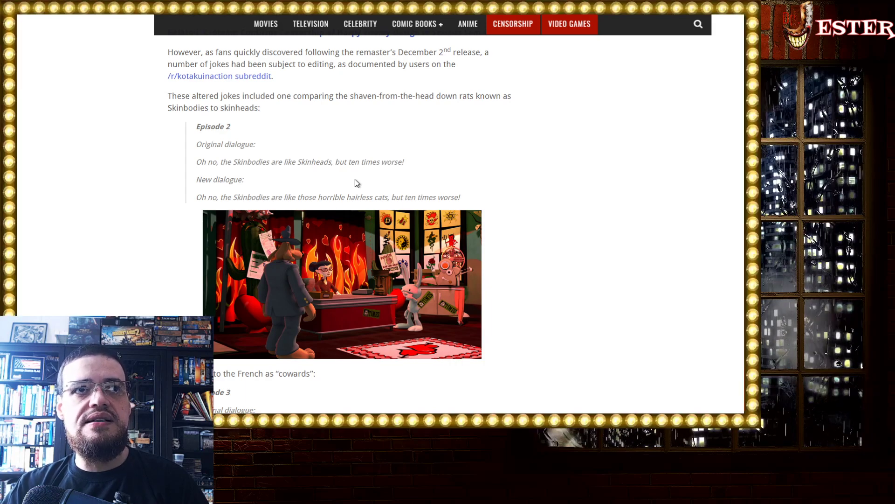
{"action": "mouse_move", "coordinate": [377, 187]}
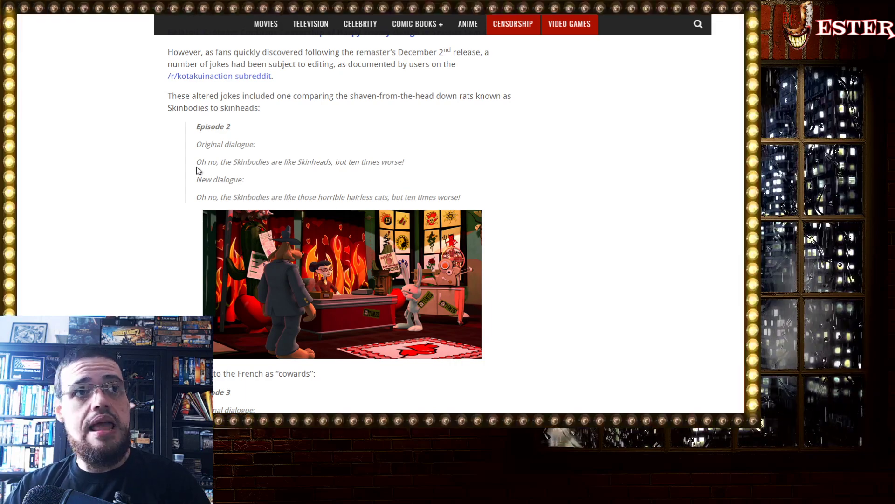
{"action": "mouse_move", "coordinate": [338, 172]}
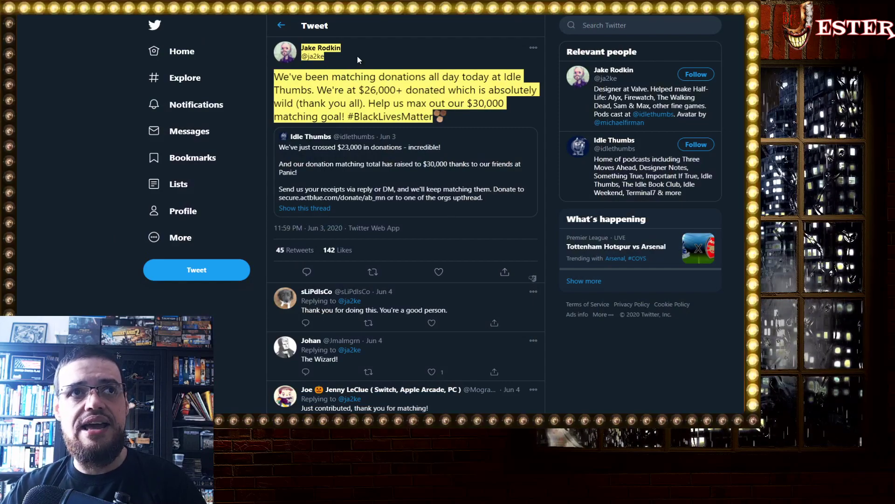
{"action": "mouse_move", "coordinate": [333, 101]}
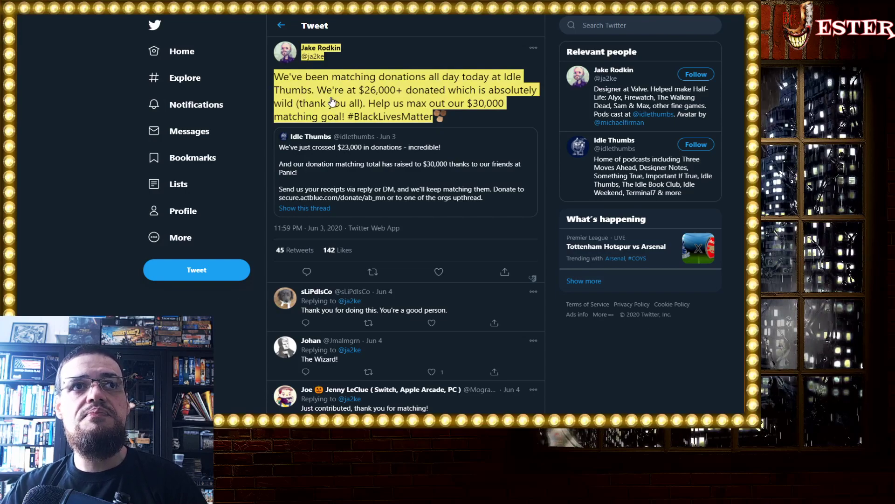
{"action": "mouse_move", "coordinate": [516, 92]}
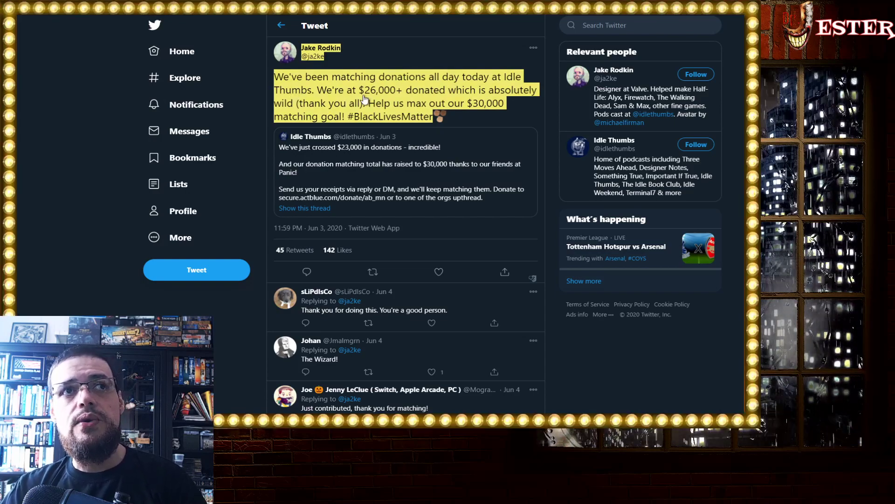
{"action": "mouse_move", "coordinate": [419, 98]}
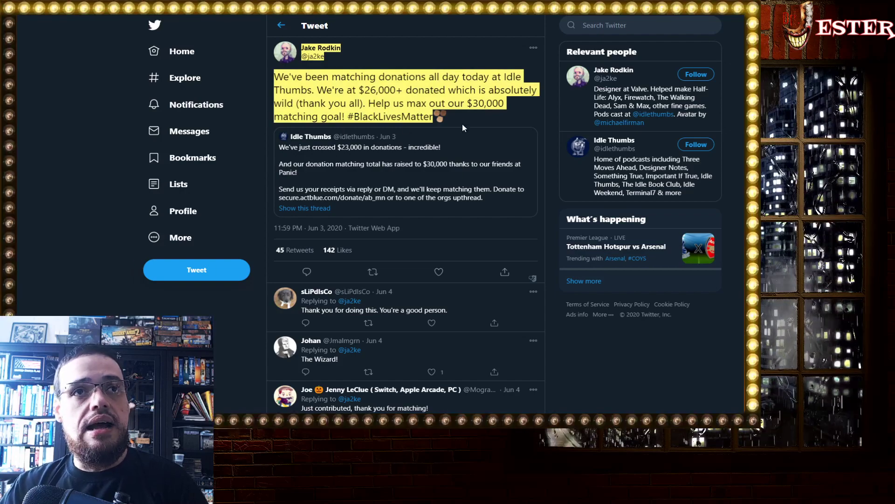
{"action": "mouse_move", "coordinate": [483, 229]}
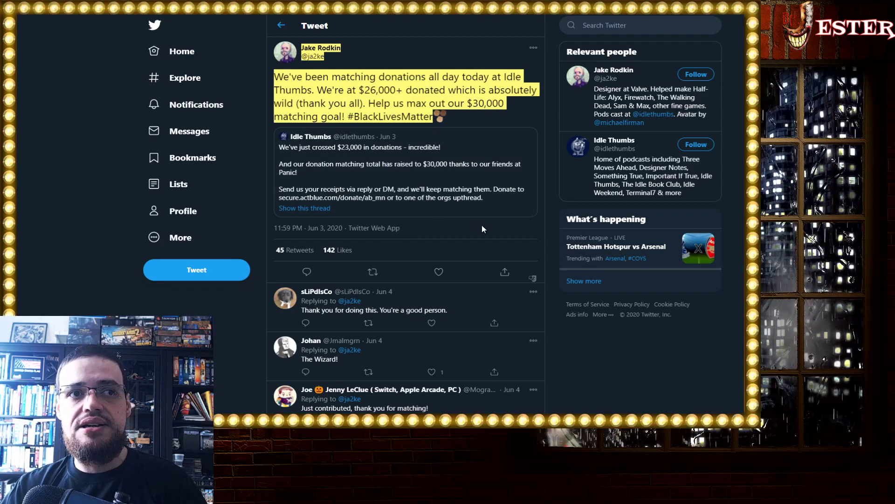
{"action": "mouse_move", "coordinate": [487, 226]}
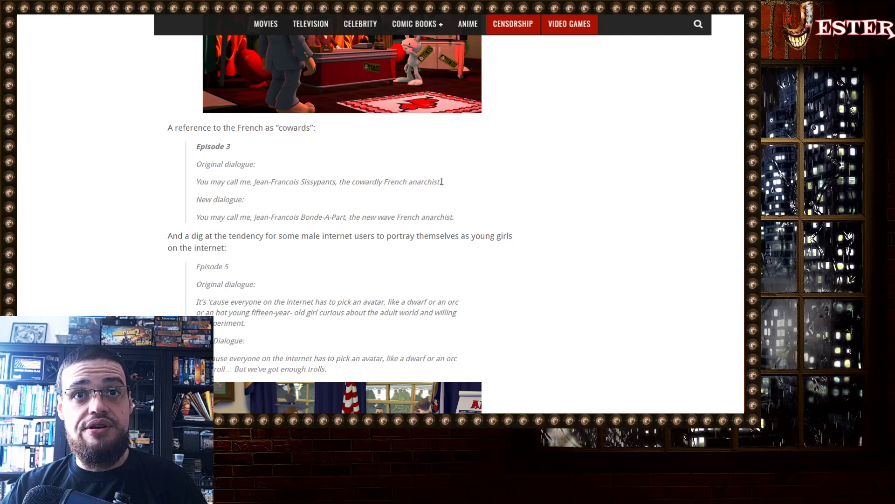
Highlight Episode 3's 'cowardly French anarchist' line in the article
{"action": "left_click_drag", "start_coordinate": [352, 181], "coordinate": [441, 181]}
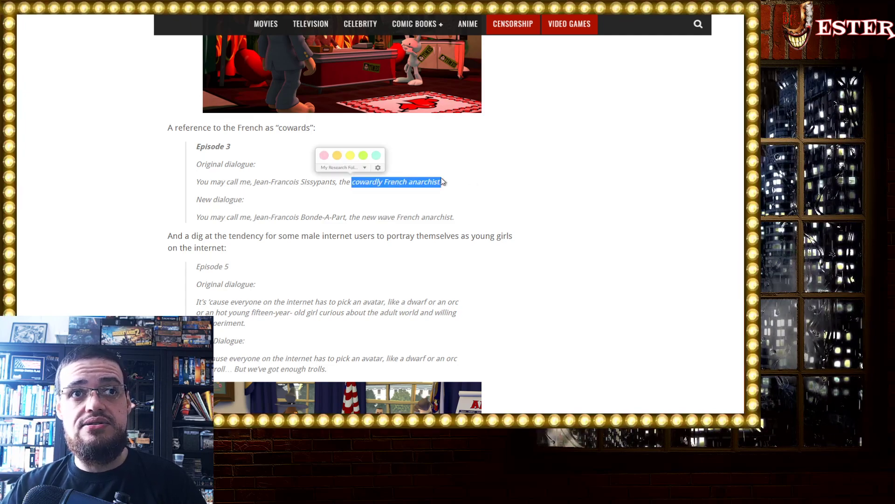
{"action": "mouse_move", "coordinate": [499, 167]}
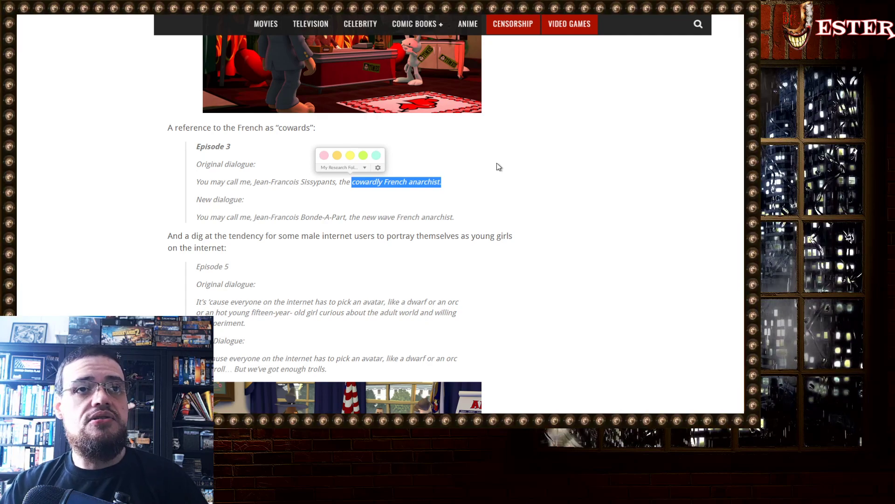
{"action": "mouse_move", "coordinate": [164, 204]}
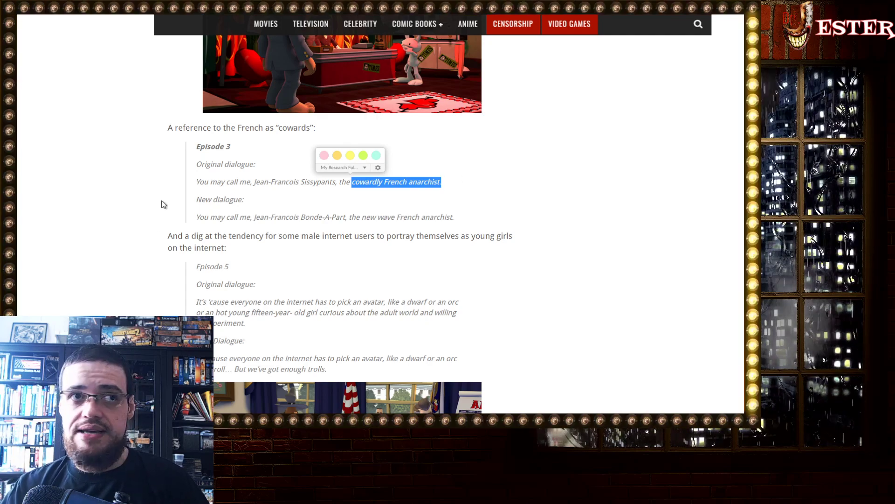
{"action": "mouse_move", "coordinate": [357, 246]}
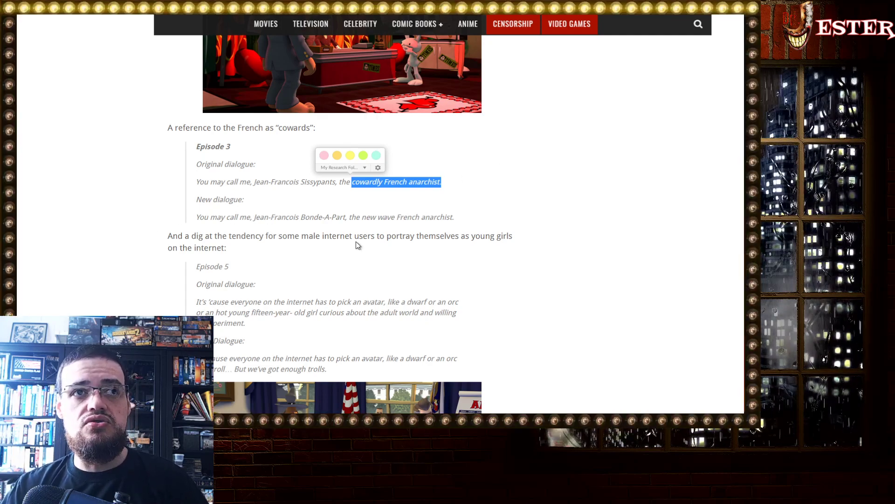
{"action": "mouse_move", "coordinate": [627, 263]}
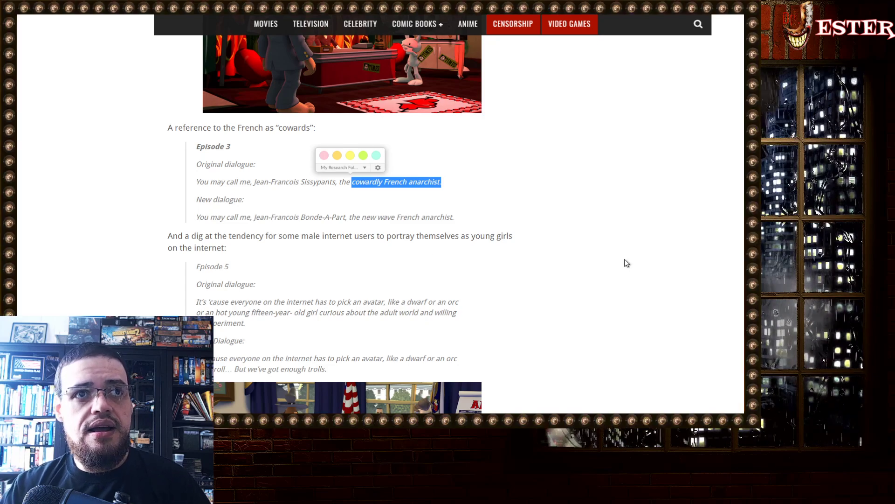
{"action": "mouse_move", "coordinate": [492, 216]}
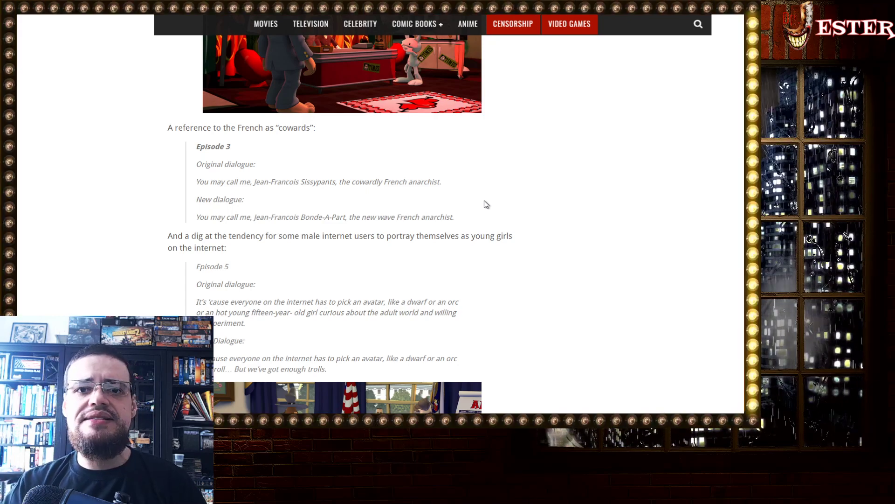
Highlight Episode 5's original young-girl avatar line and read on to the Bosco dialogue
{"action": "scroll", "scroll_direction": "down", "scroll_amount": 3}
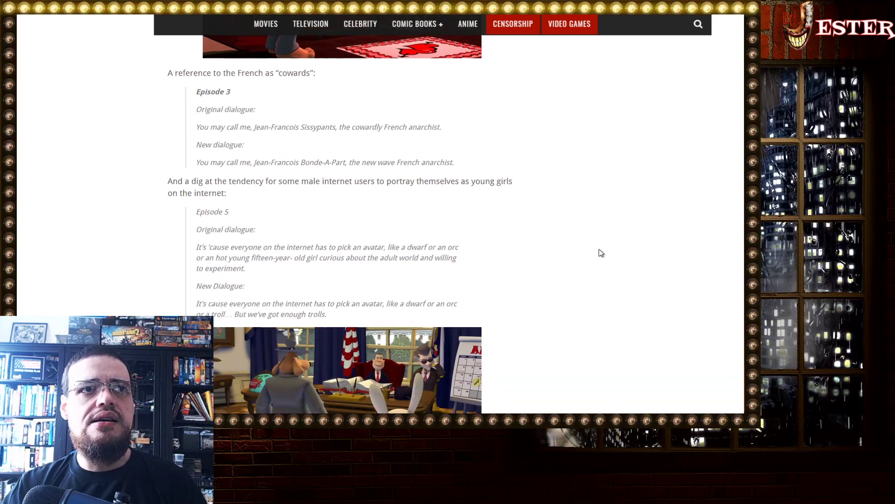
{"action": "scroll", "scroll_direction": "down", "scroll_amount": 3}
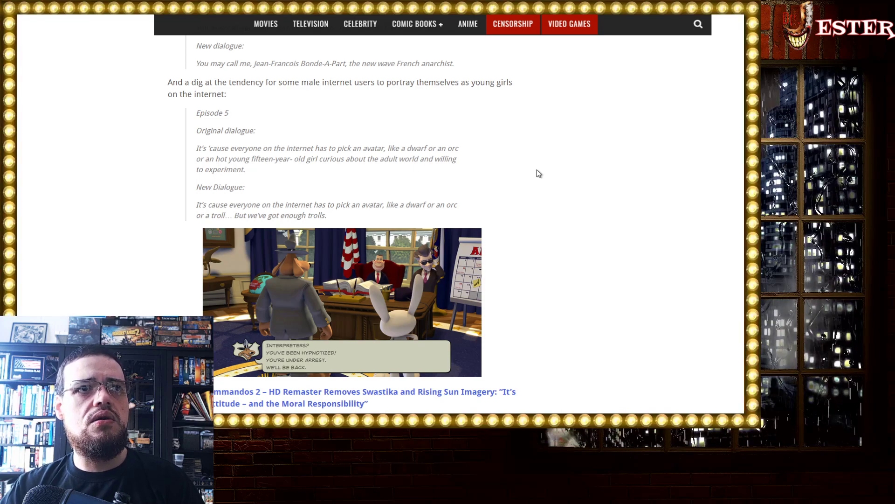
{"action": "mouse_move", "coordinate": [571, 171]}
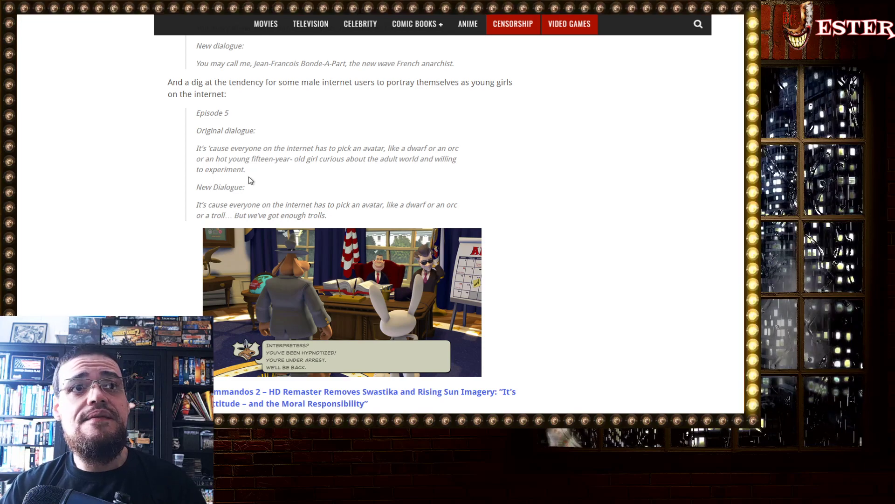
{"action": "left_click_drag", "start_coordinate": [208, 159], "coordinate": [245, 169]}
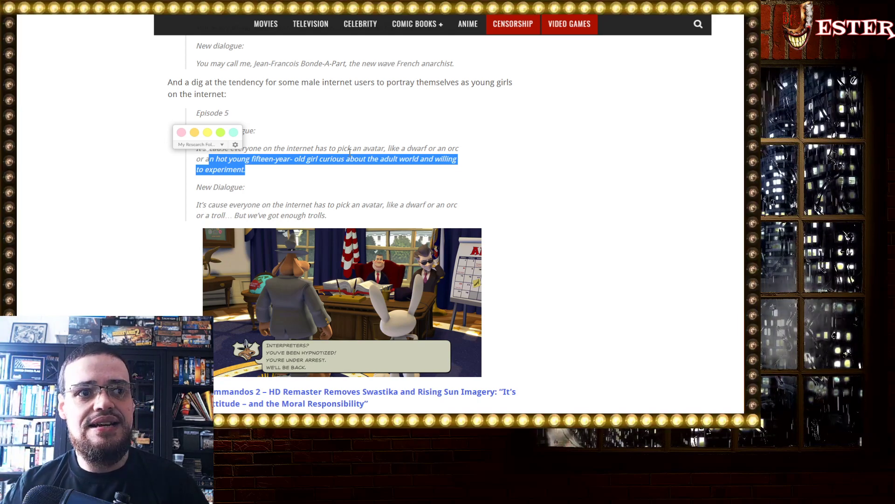
{"action": "scroll", "scroll_direction": "down", "scroll_amount": 3}
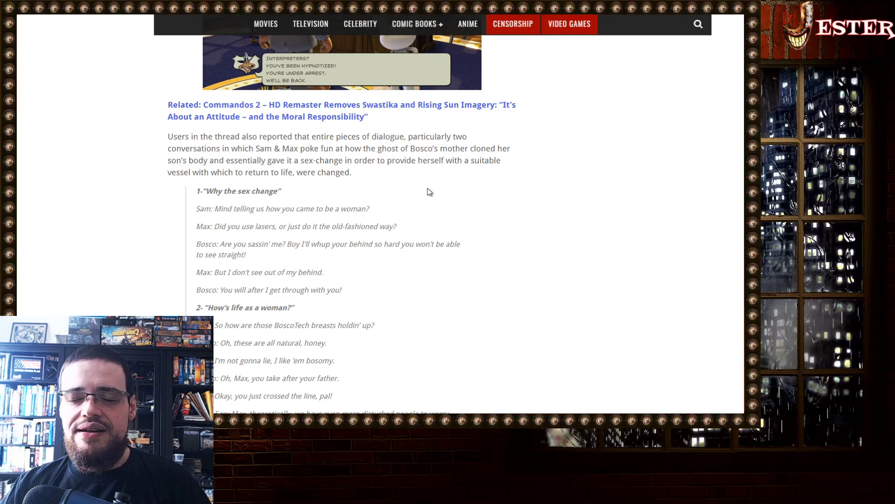
{"action": "scroll", "scroll_direction": "down", "scroll_amount": 3}
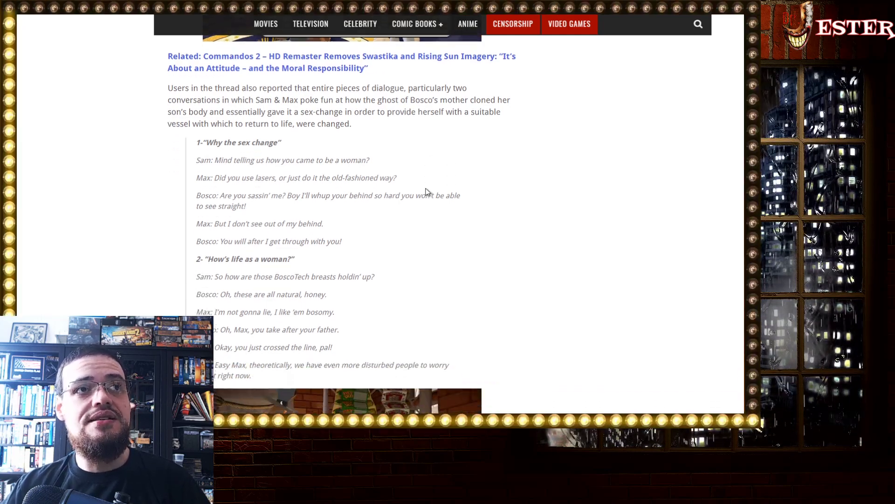
{"action": "scroll", "scroll_direction": "down", "scroll_amount": 3}
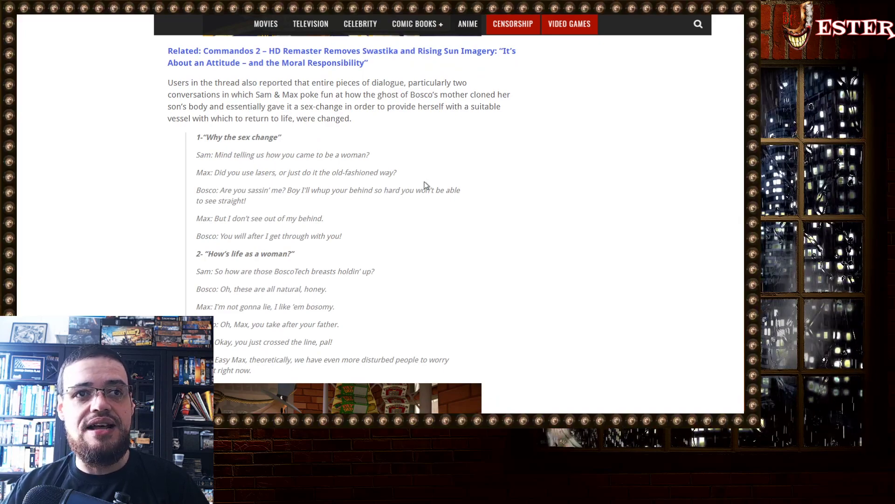
{"action": "mouse_move", "coordinate": [197, 84]}
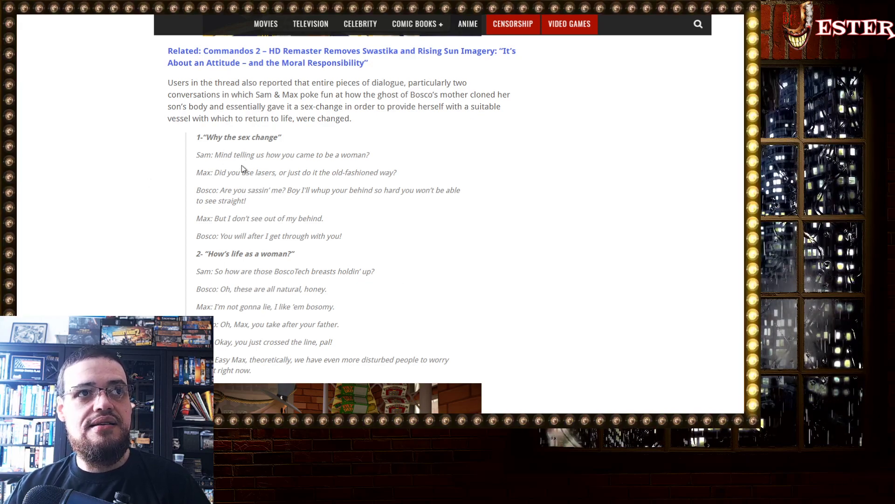
{"action": "mouse_move", "coordinate": [441, 187]}
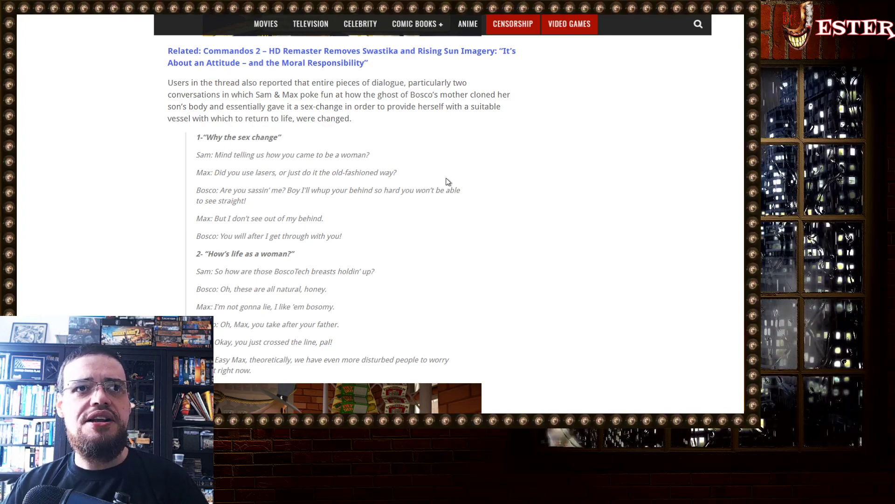
{"action": "mouse_move", "coordinate": [451, 145]}
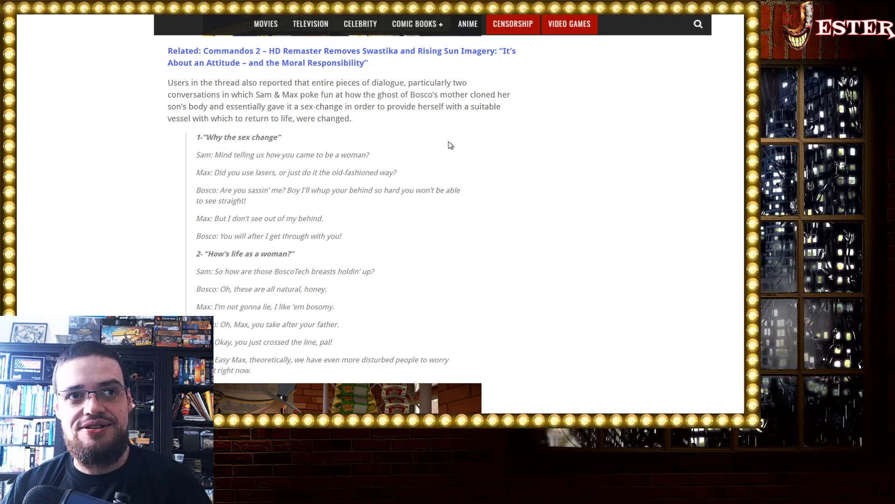
{"action": "scroll", "scroll_direction": "down", "scroll_amount": 3}
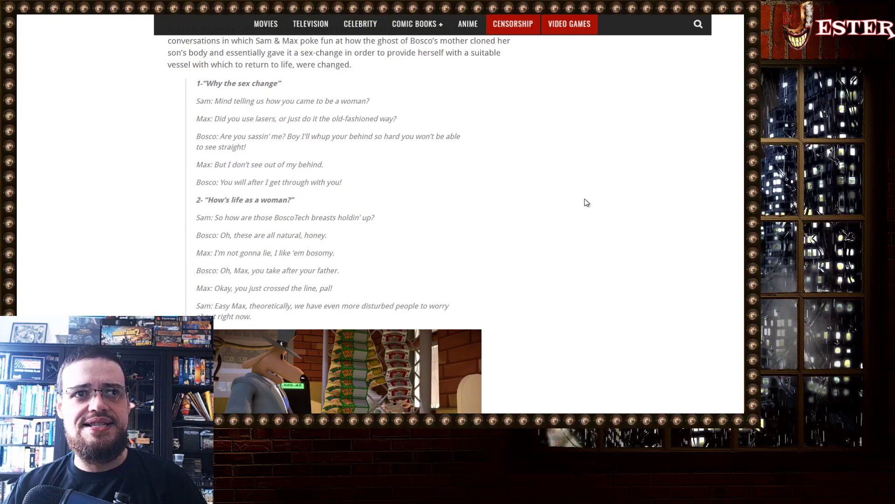
{"action": "scroll", "scroll_direction": "down", "scroll_amount": 3}
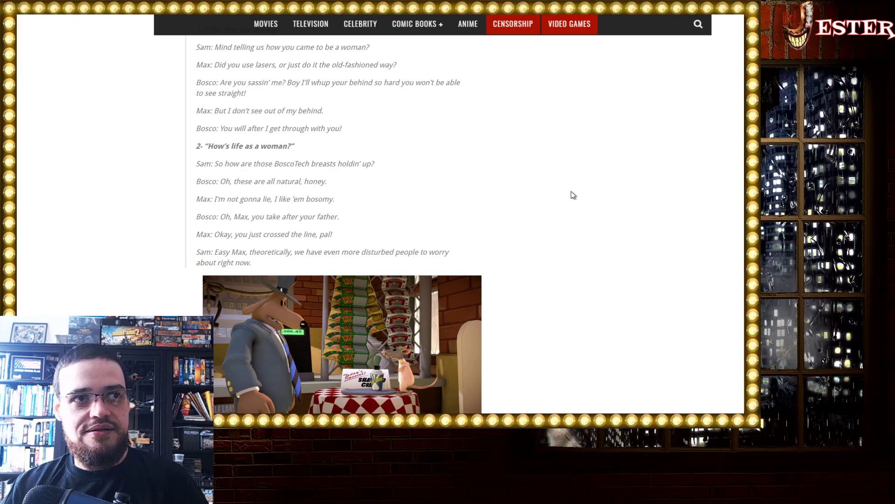
{"action": "scroll", "scroll_direction": "down", "scroll_amount": 3}
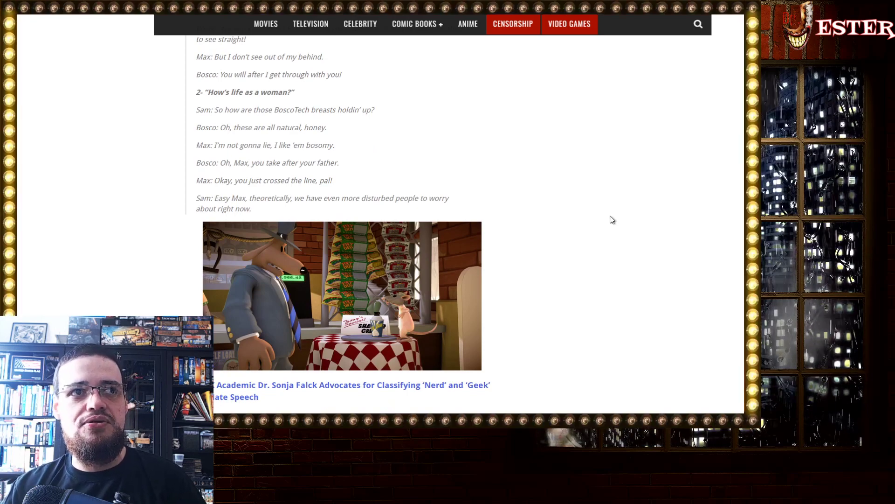
{"action": "scroll", "scroll_direction": "down", "scroll_amount": 3}
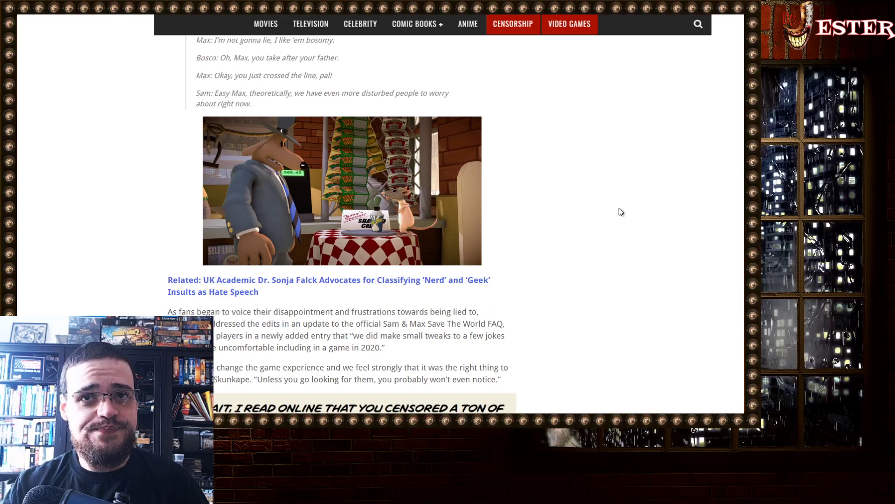
{"action": "scroll", "scroll_direction": "down", "scroll_amount": 3}
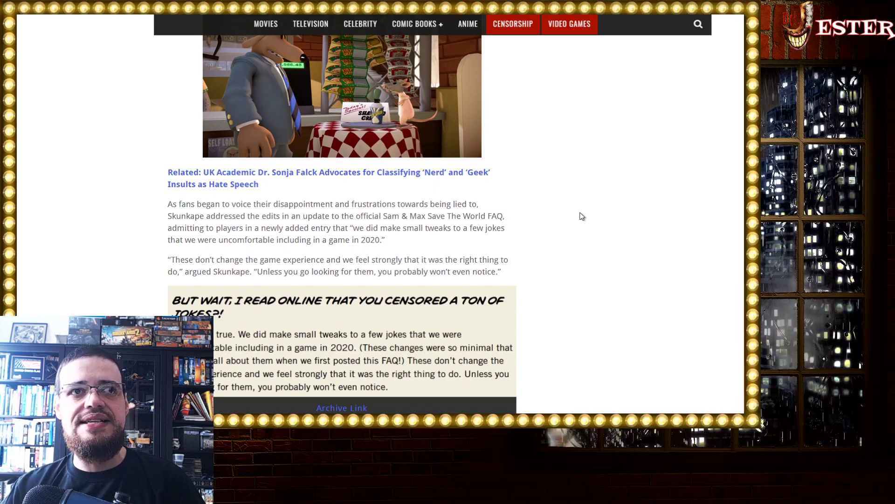
{"action": "scroll", "scroll_direction": "down", "scroll_amount": 3}
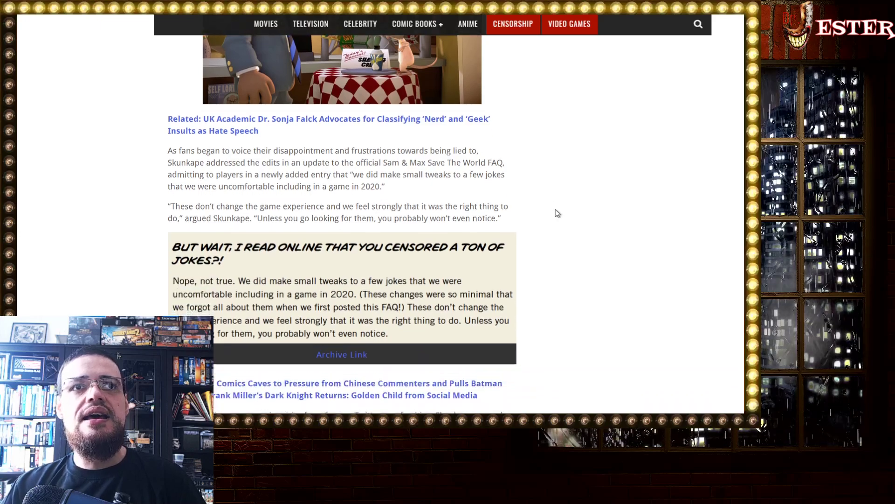
{"action": "scroll", "scroll_direction": "down", "scroll_amount": 3}
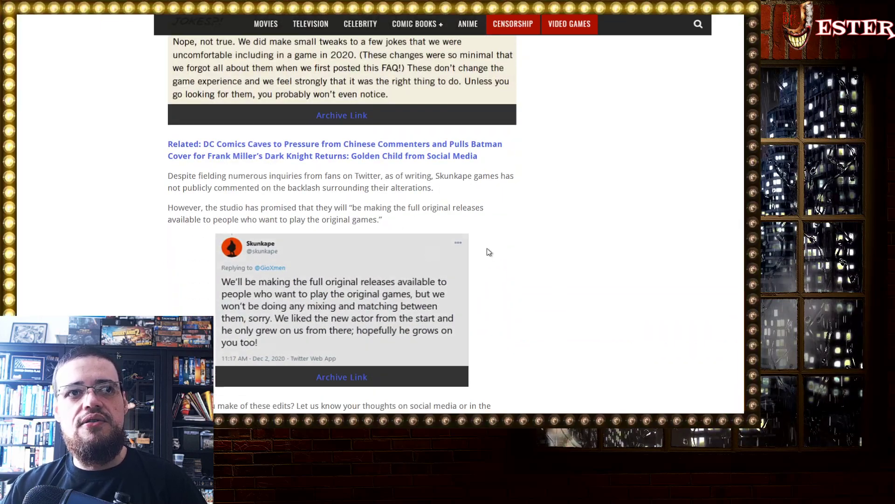
{"action": "scroll", "scroll_direction": "down", "scroll_amount": 3}
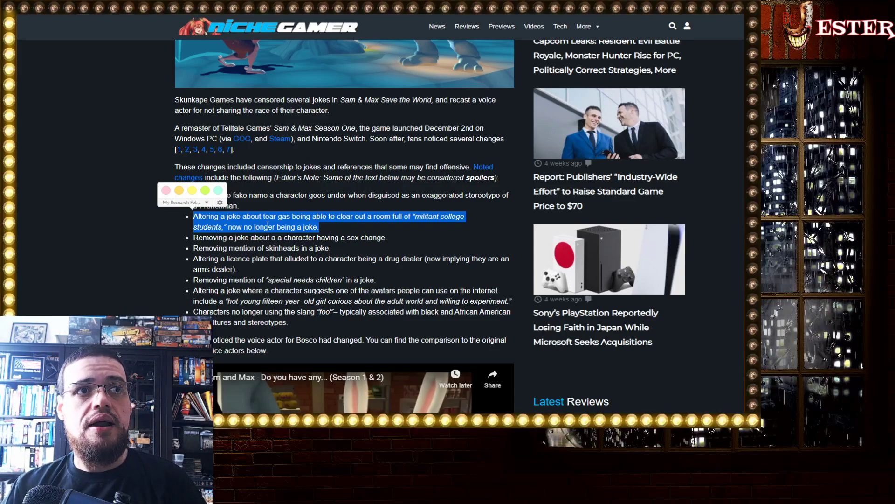
{"action": "mouse_move", "coordinate": [338, 226]}
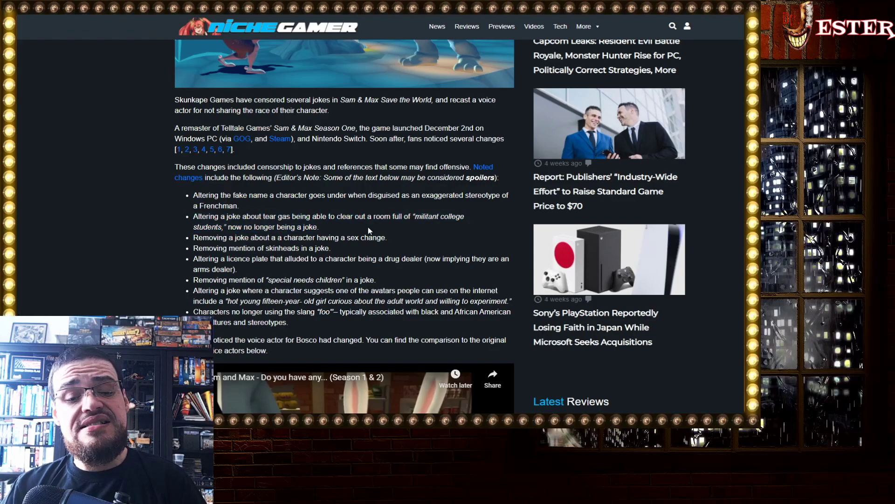
{"action": "mouse_move", "coordinate": [71, 34]}
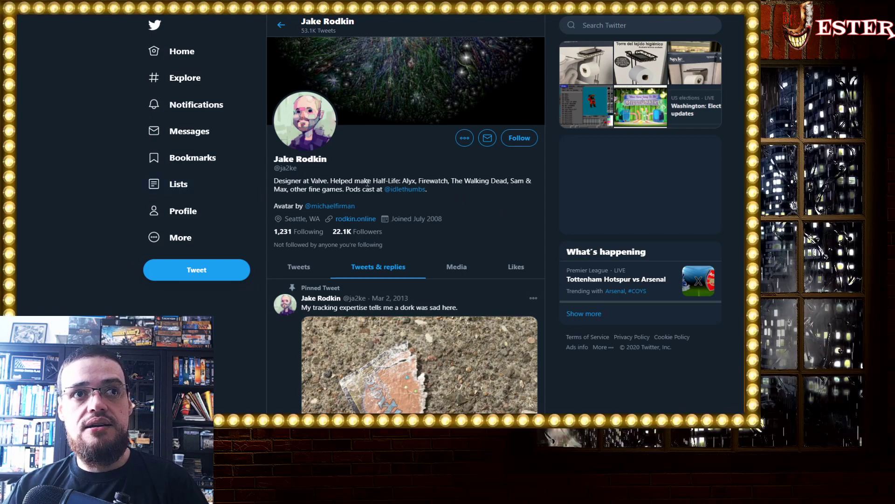
{"action": "mouse_move", "coordinate": [455, 194]}
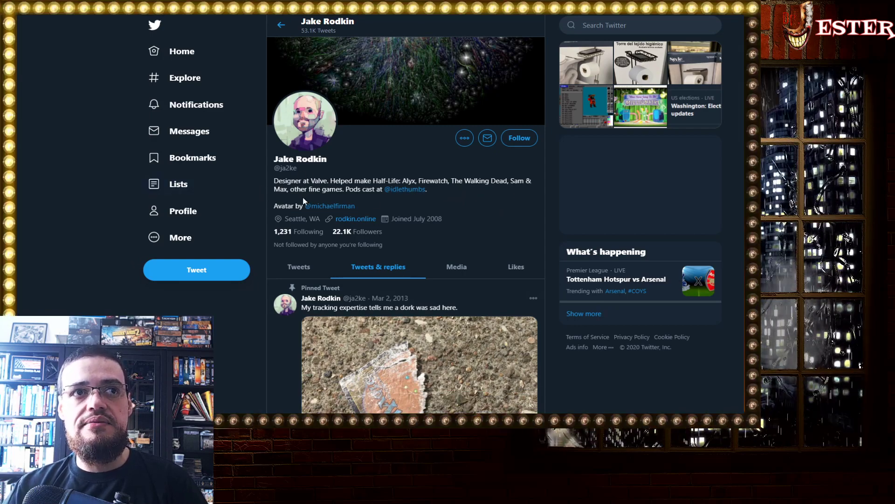
{"action": "mouse_move", "coordinate": [519, 277]}
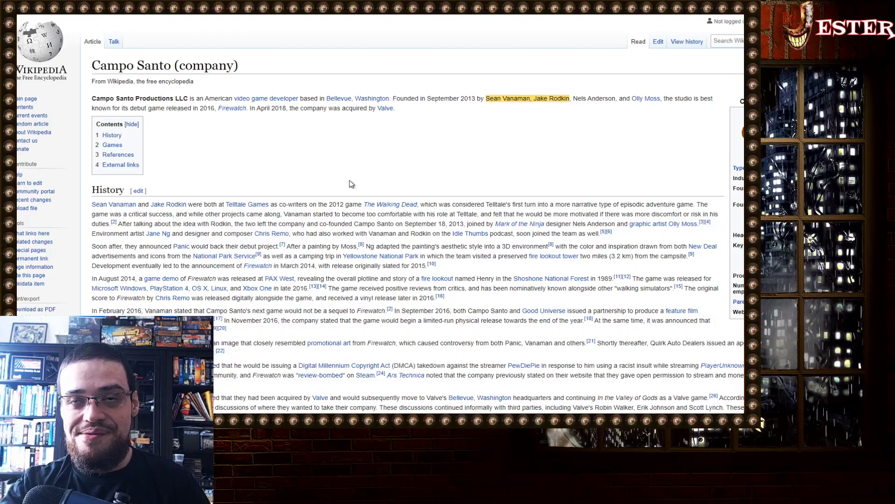
{"action": "mouse_move", "coordinate": [548, 173]}
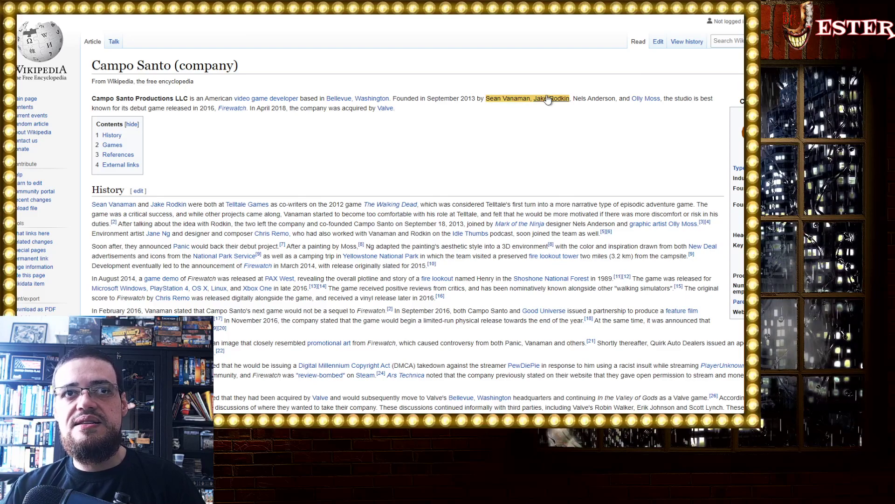
{"action": "mouse_move", "coordinate": [587, 127]}
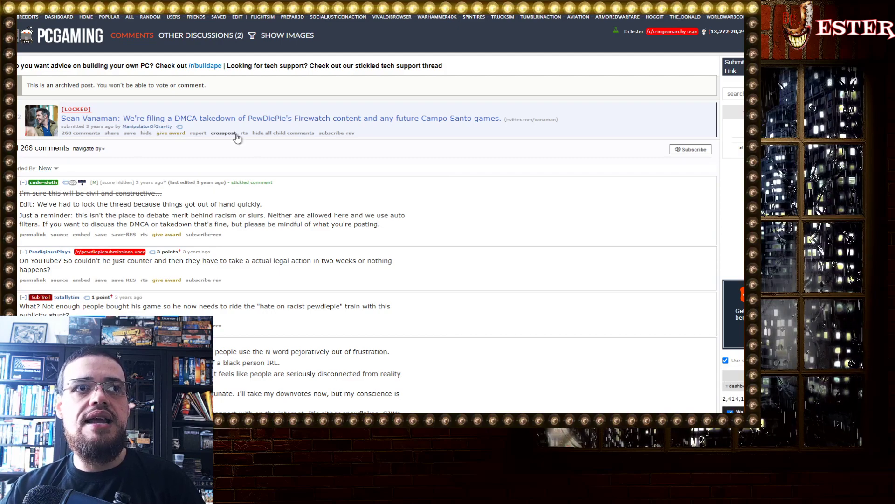
{"action": "mouse_move", "coordinate": [373, 134]}
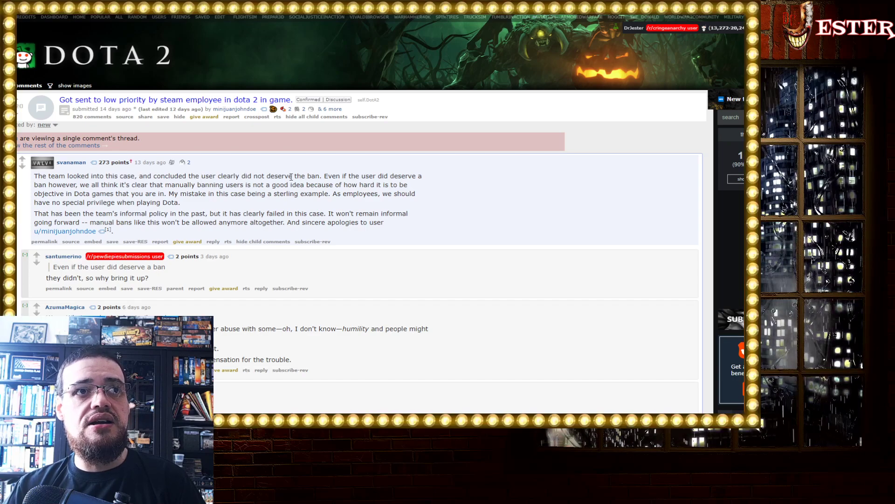
{"action": "mouse_move", "coordinate": [449, 193]}
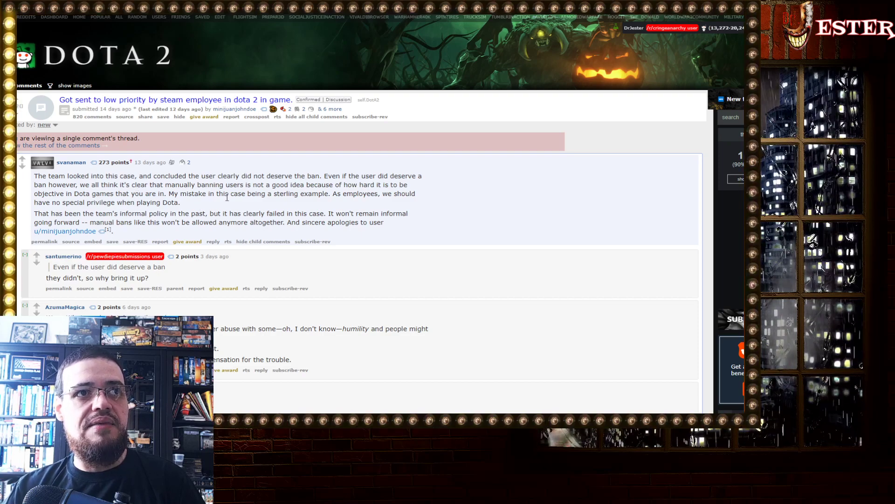
{"action": "mouse_move", "coordinate": [328, 195]}
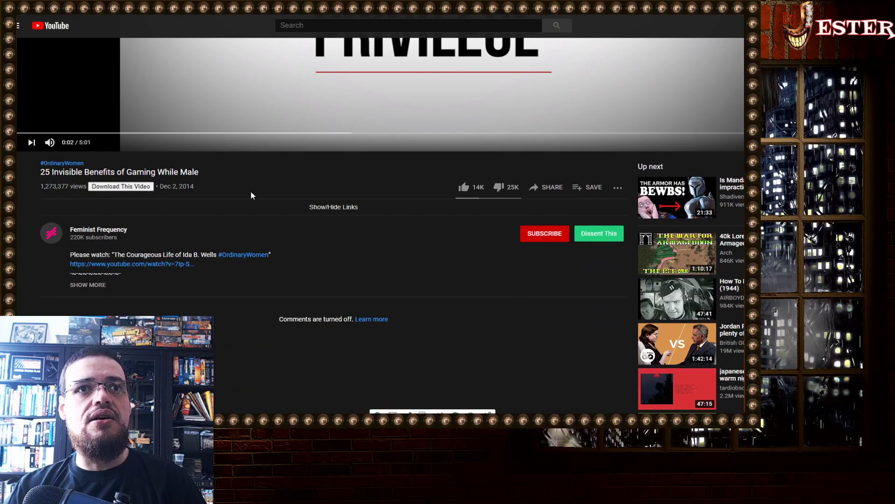
{"action": "mouse_move", "coordinate": [325, 287]}
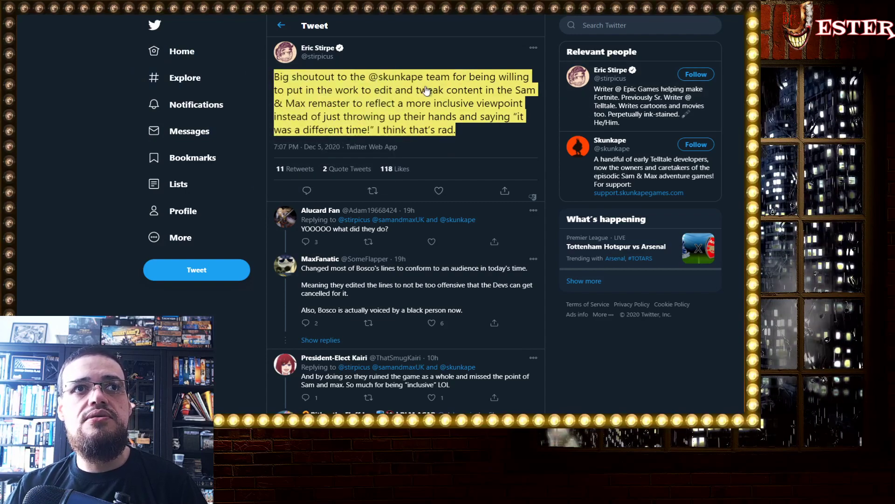
{"action": "mouse_move", "coordinate": [377, 97]}
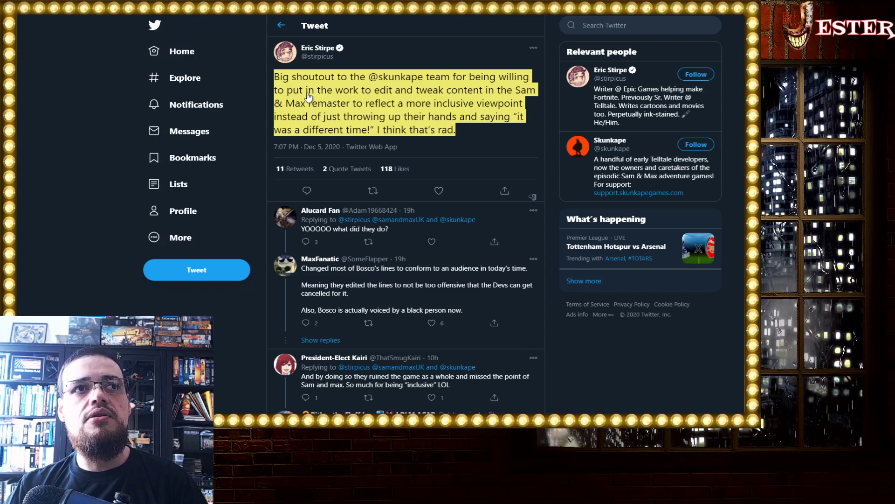
{"action": "mouse_move", "coordinate": [433, 102]}
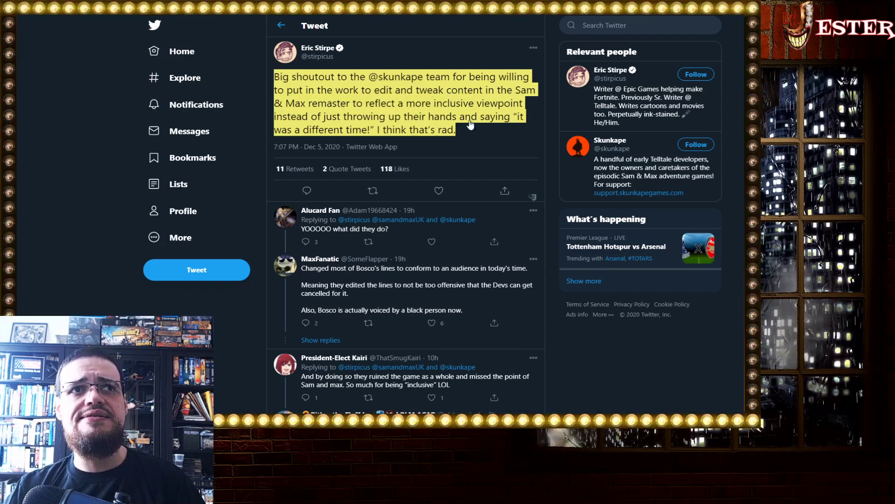
{"action": "mouse_move", "coordinate": [481, 130]}
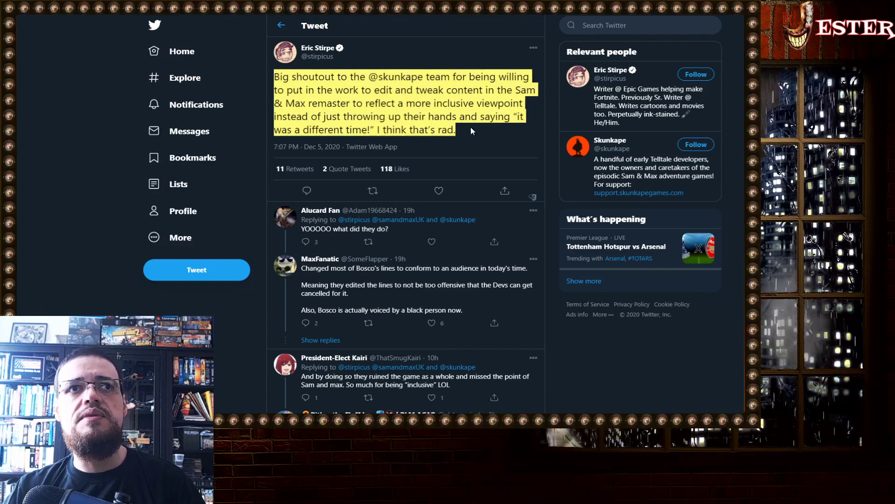
{"action": "mouse_move", "coordinate": [447, 142]}
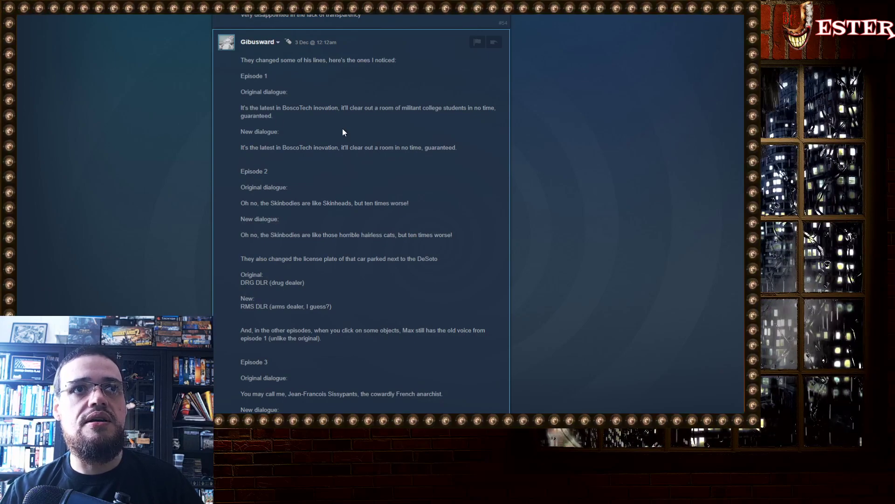
{"action": "mouse_move", "coordinate": [459, 116]}
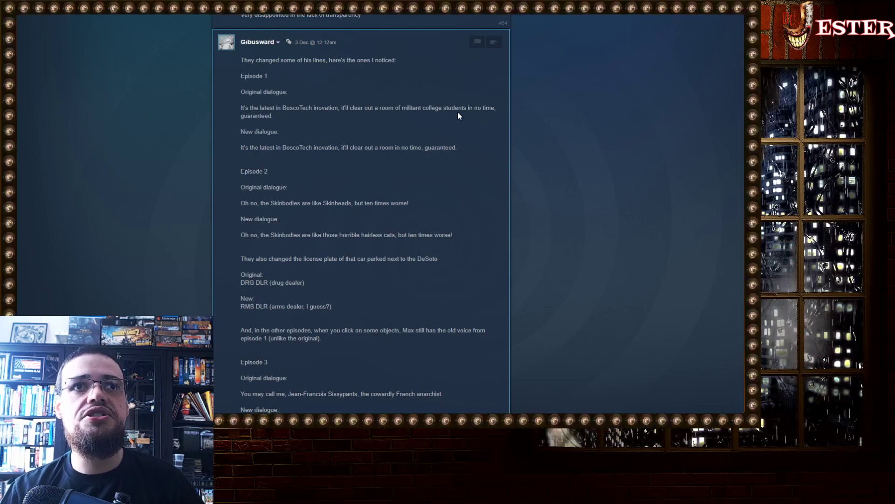
{"action": "mouse_move", "coordinate": [387, 163]}
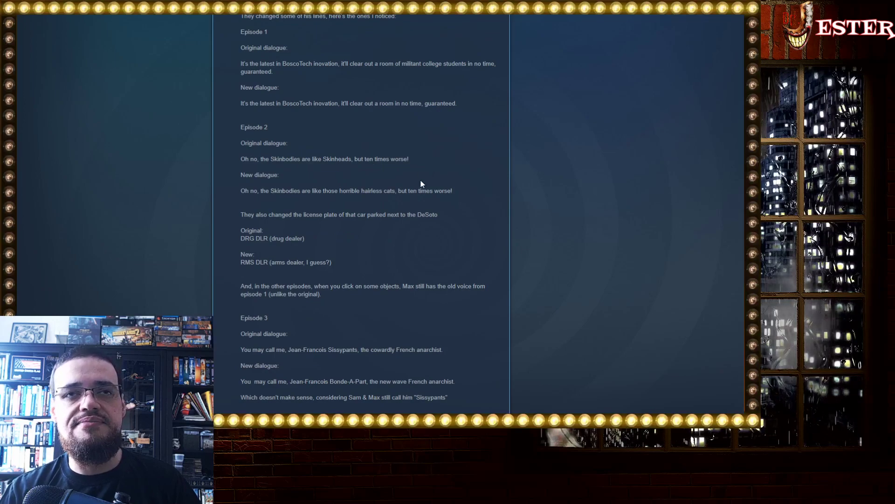
Read the forum post down to Episode 5 and highlight the new wide-fit goggles line
{"action": "scroll", "scroll_direction": "down", "scroll_amount": 3}
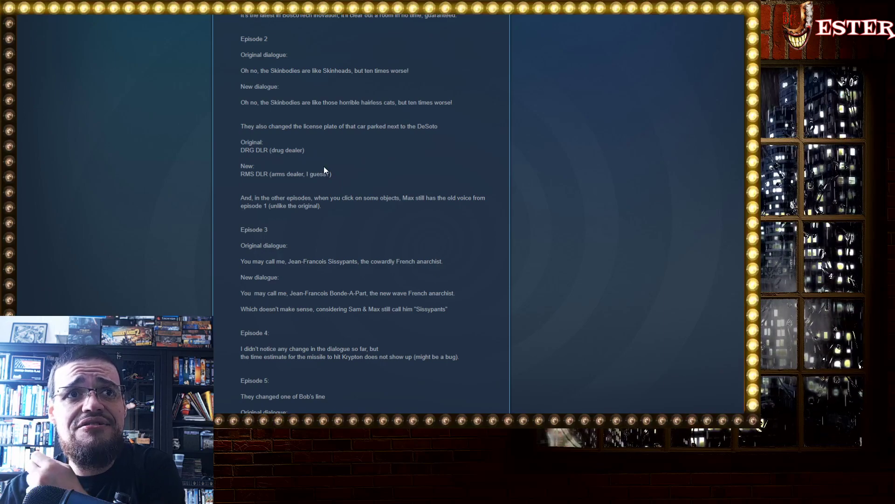
{"action": "scroll", "scroll_direction": "down", "scroll_amount": 3}
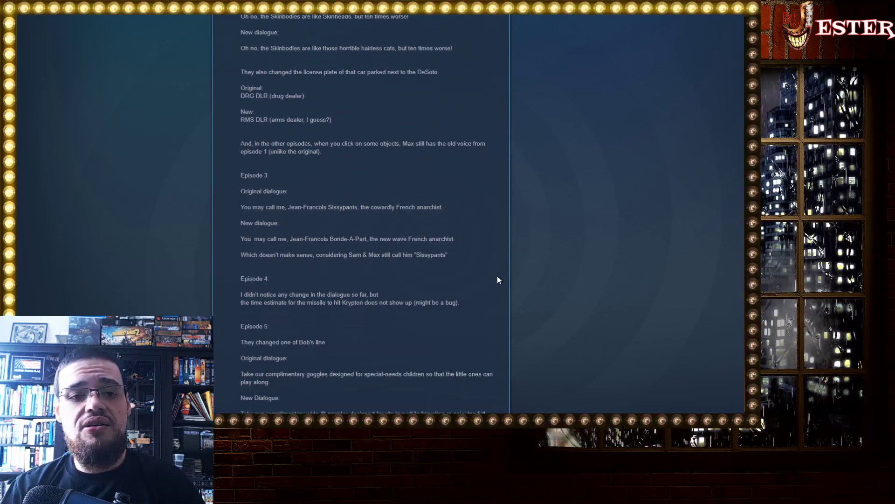
{"action": "scroll", "scroll_direction": "down", "scroll_amount": 3}
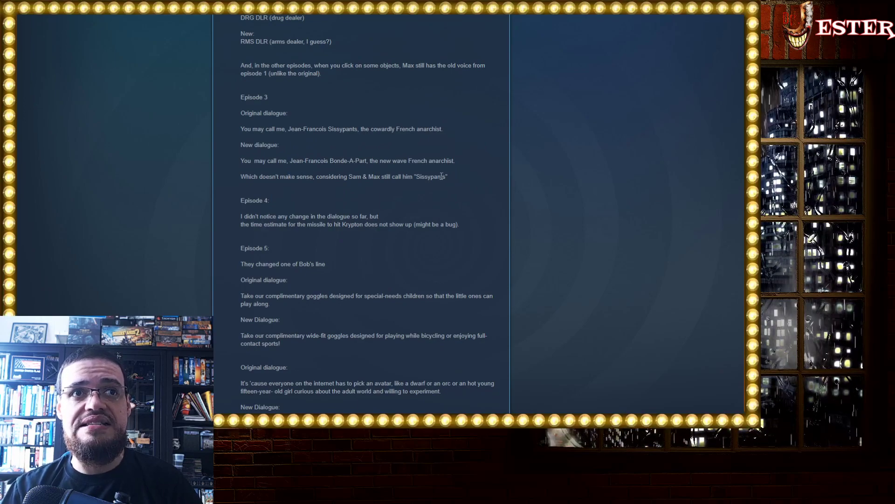
{"action": "scroll", "scroll_direction": "down", "scroll_amount": 3}
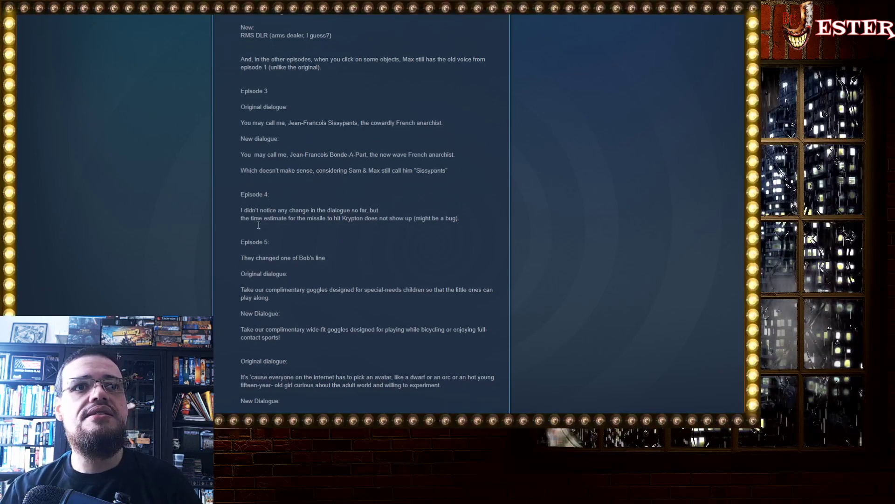
{"action": "scroll", "scroll_direction": "down", "scroll_amount": 3}
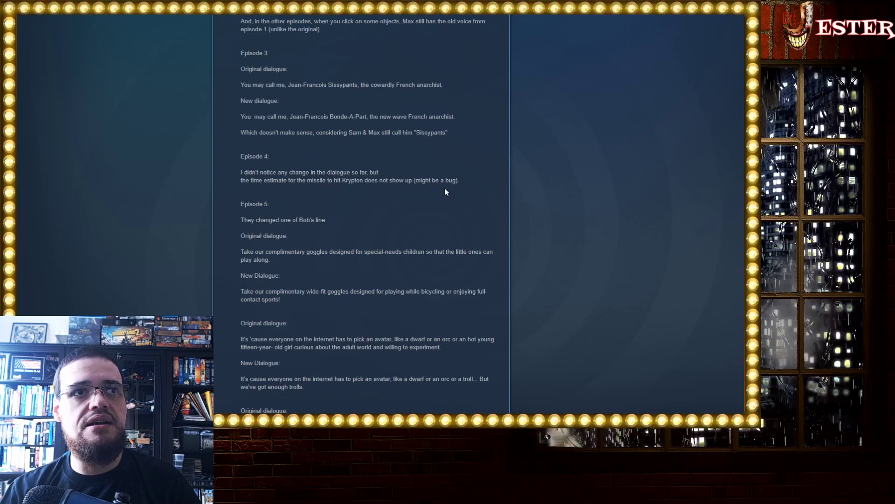
{"action": "scroll", "scroll_direction": "down", "scroll_amount": 3}
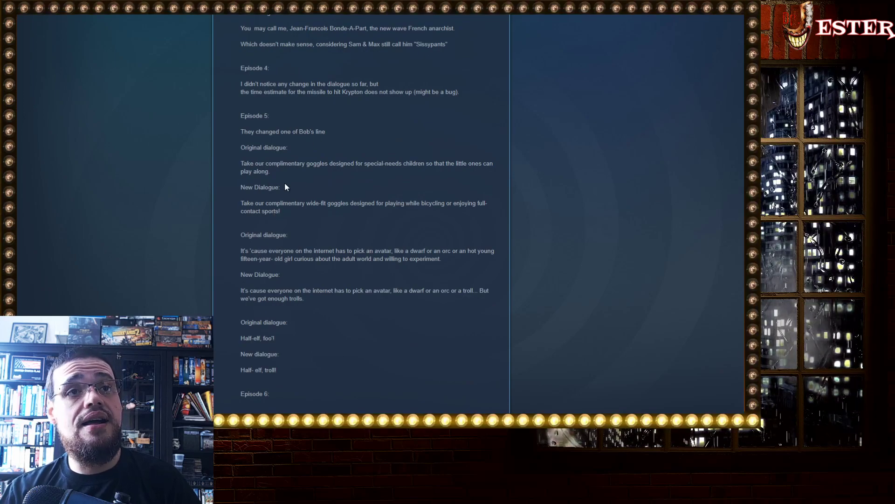
{"action": "mouse_move", "coordinate": [378, 180]}
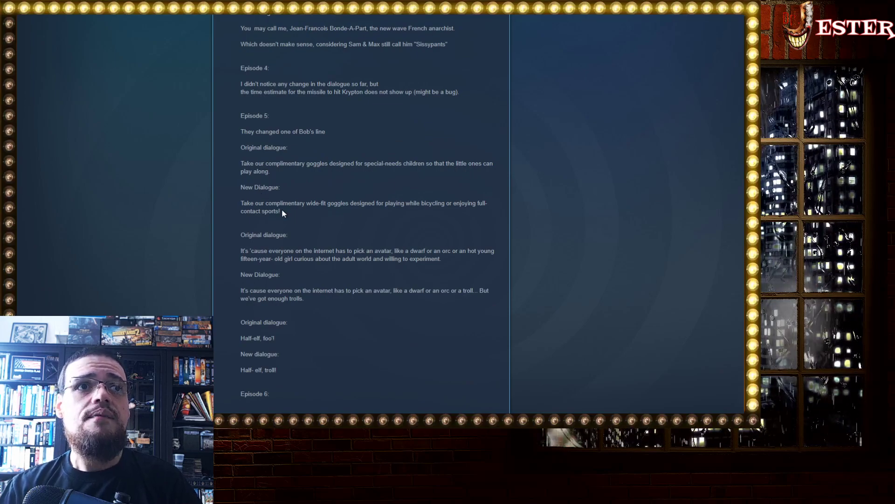
{"action": "scroll", "scroll_direction": "down", "scroll_amount": 3}
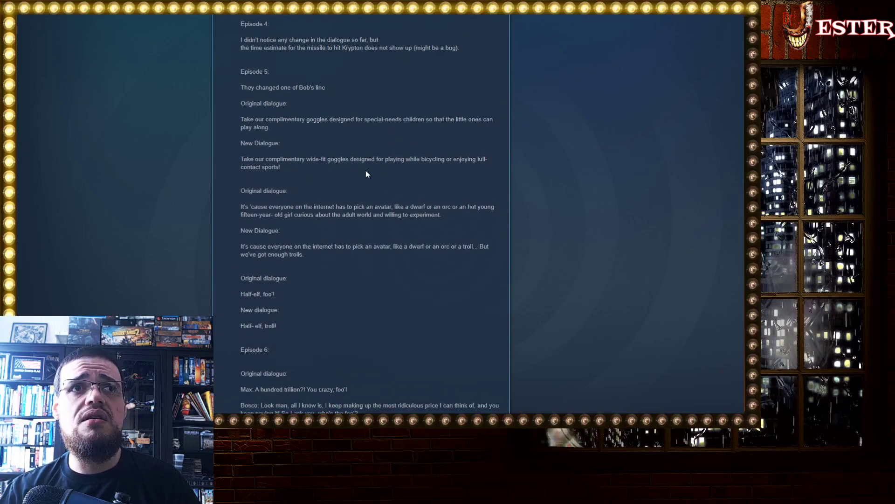
{"action": "mouse_move", "coordinate": [462, 169]}
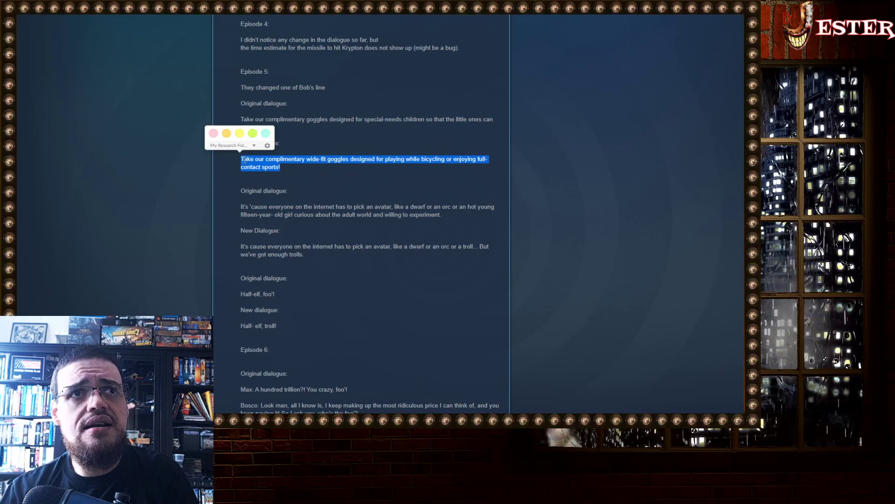
{"action": "left_click", "coordinate": [277, 131]}
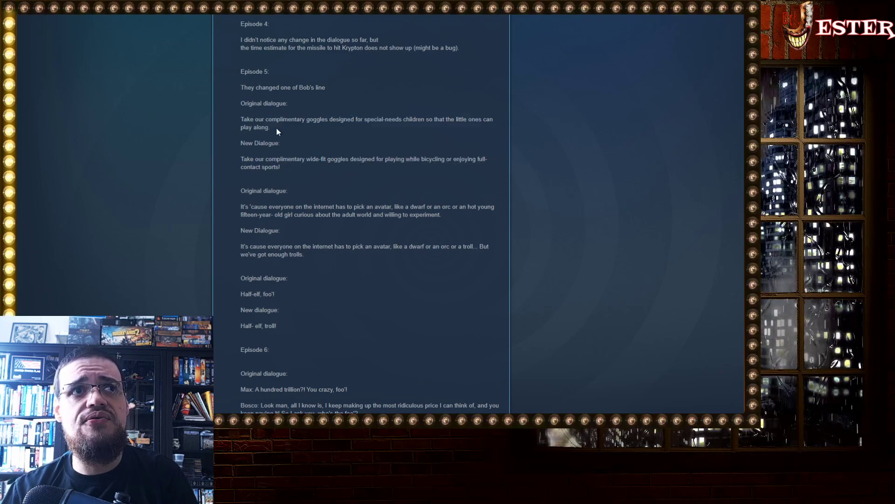
{"action": "left_click_drag", "start_coordinate": [241, 119], "coordinate": [270, 127]}
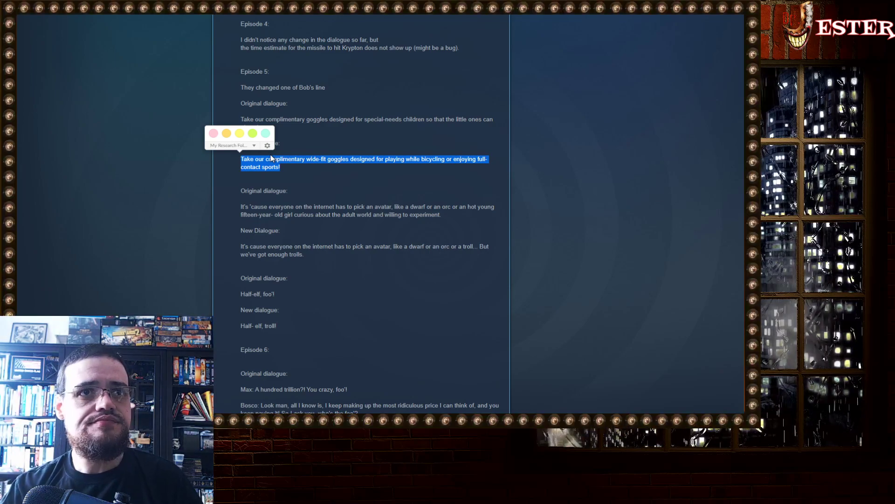
Mark the word 'foo' in the half-elf line and read on to Episode 6's removed dialogue
{"action": "scroll", "scroll_direction": "down", "scroll_amount": 3}
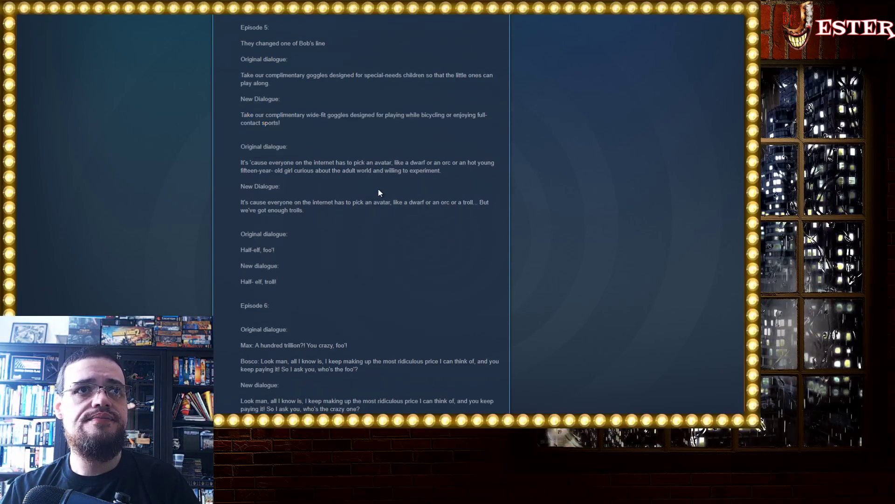
{"action": "mouse_move", "coordinate": [358, 171]}
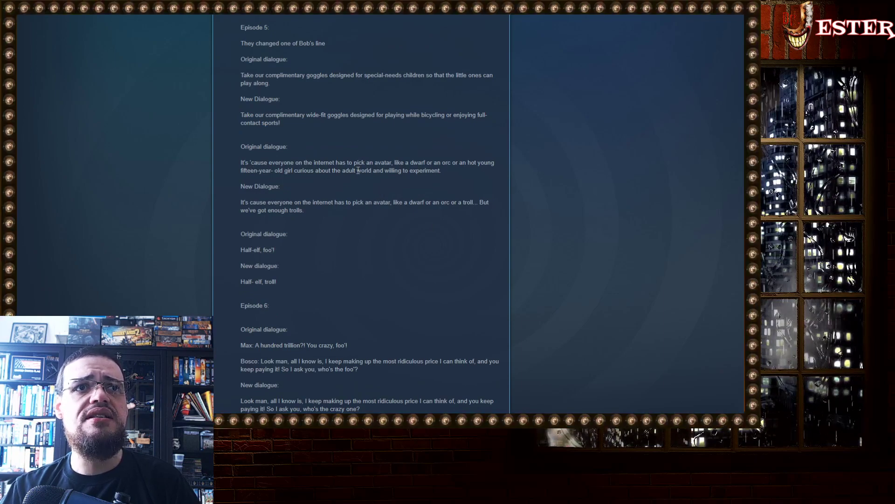
{"action": "scroll", "scroll_direction": "down", "scroll_amount": 3}
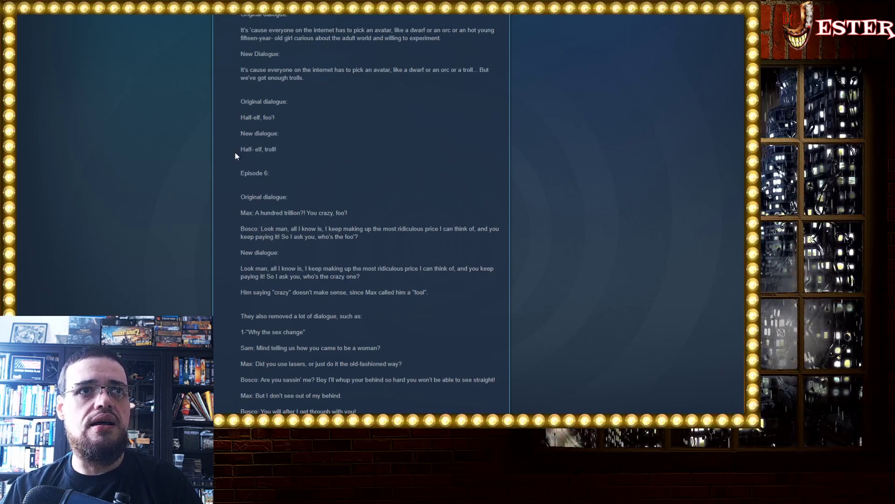
{"action": "mouse_move", "coordinate": [284, 158]}
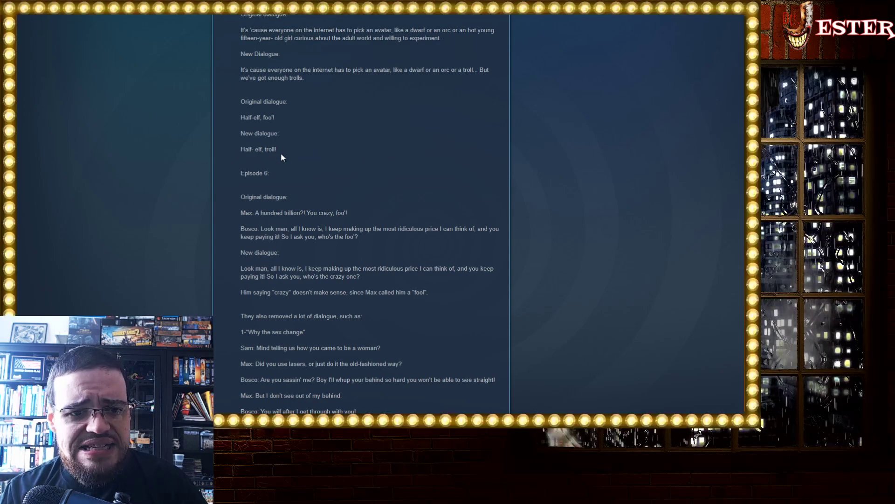
{"action": "double_click", "coordinate": [272, 117]}
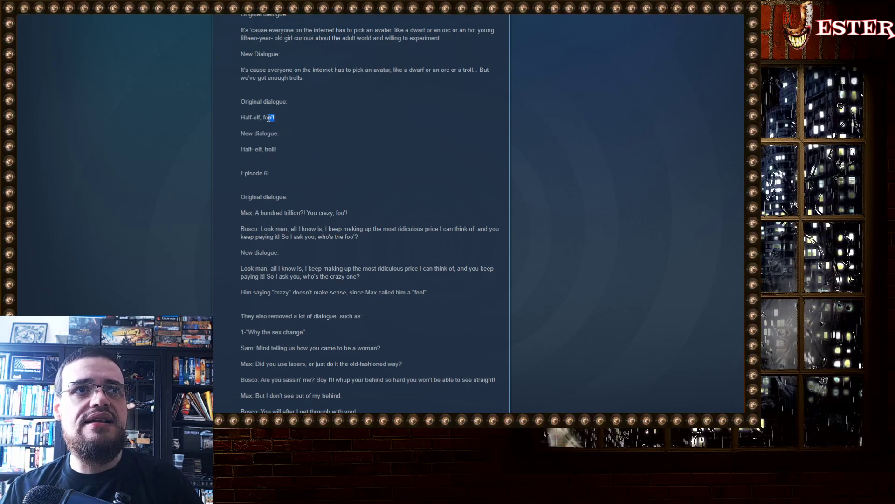
{"action": "double_click", "coordinate": [268, 117]}
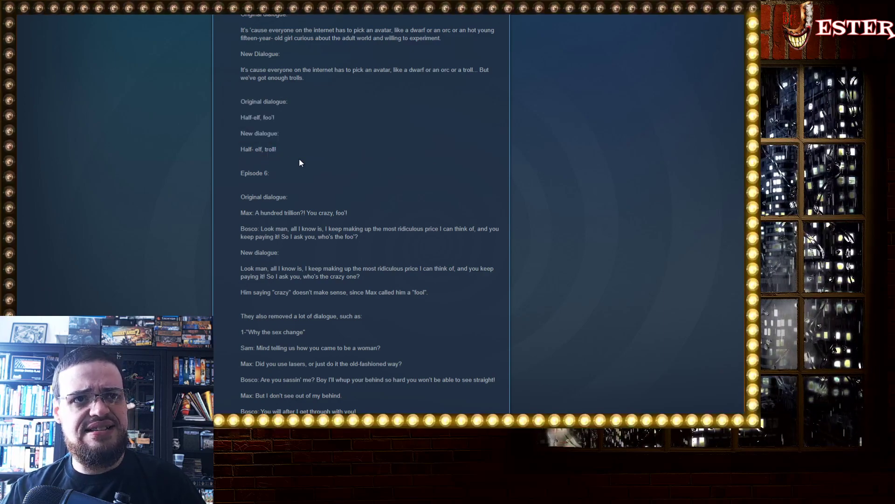
{"action": "scroll", "scroll_direction": "down", "scroll_amount": 3}
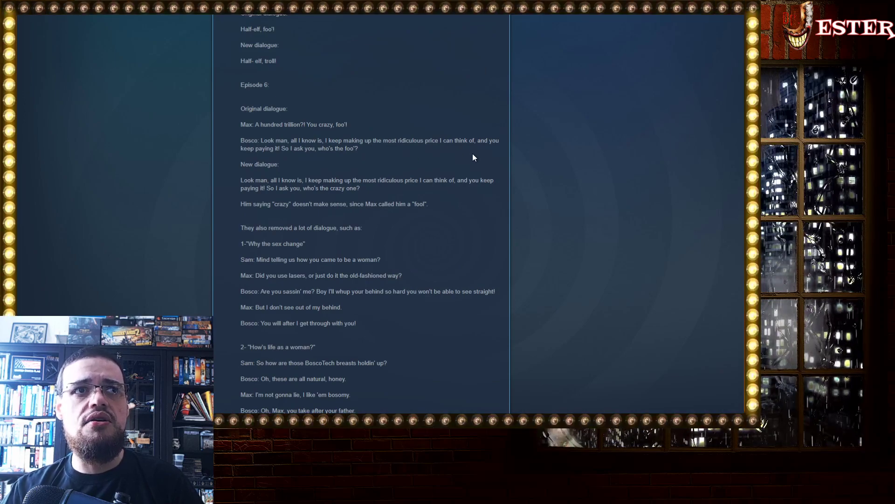
{"action": "mouse_move", "coordinate": [335, 162]}
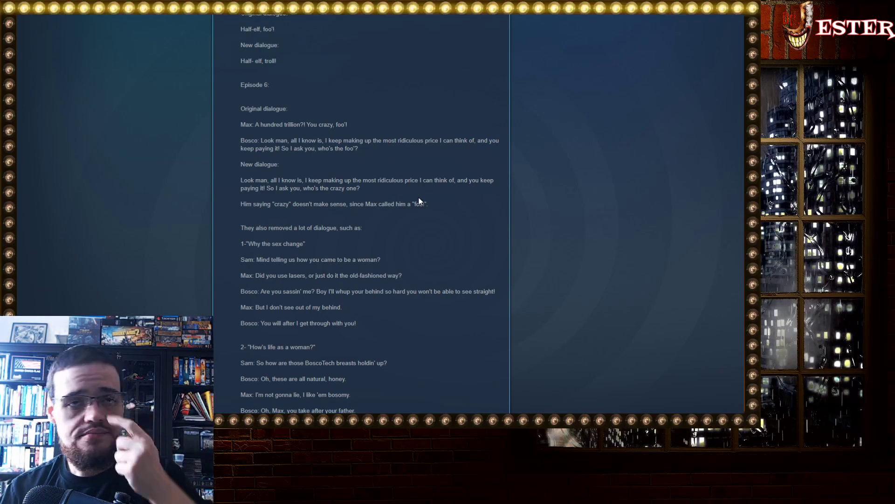
Scroll to the post's end and the 'Gotta love the censor ship.' reply
{"action": "scroll", "scroll_direction": "down", "scroll_amount": 3}
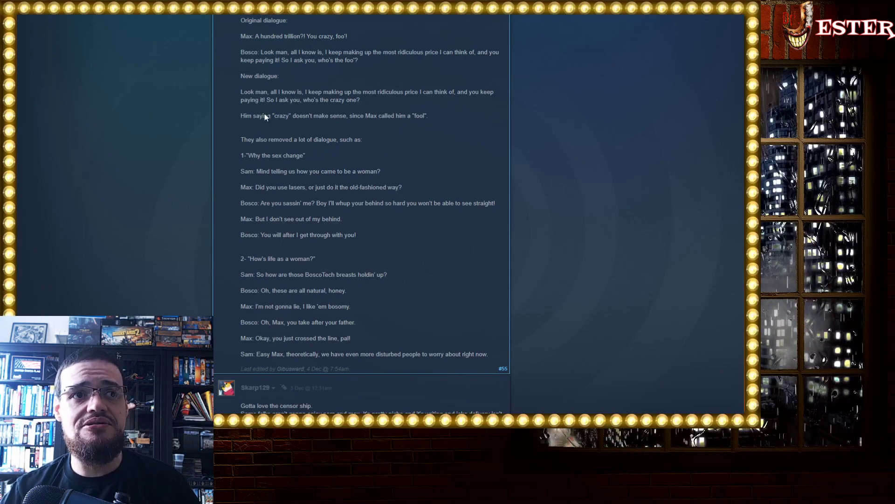
{"action": "mouse_move", "coordinate": [637, 288]}
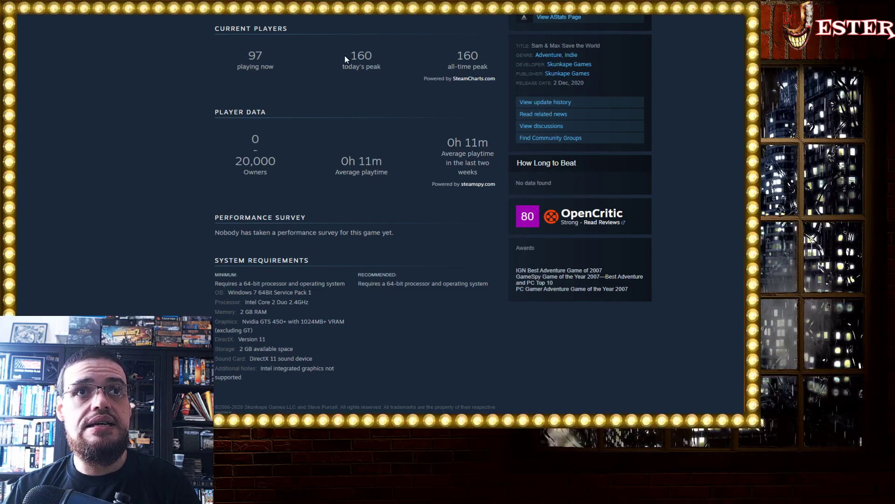
{"action": "mouse_move", "coordinate": [472, 51]}
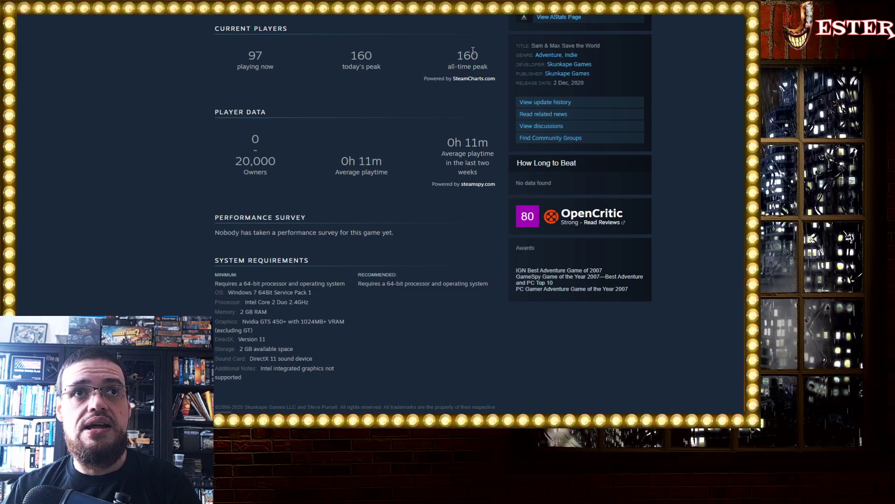
{"action": "mouse_move", "coordinate": [482, 54]}
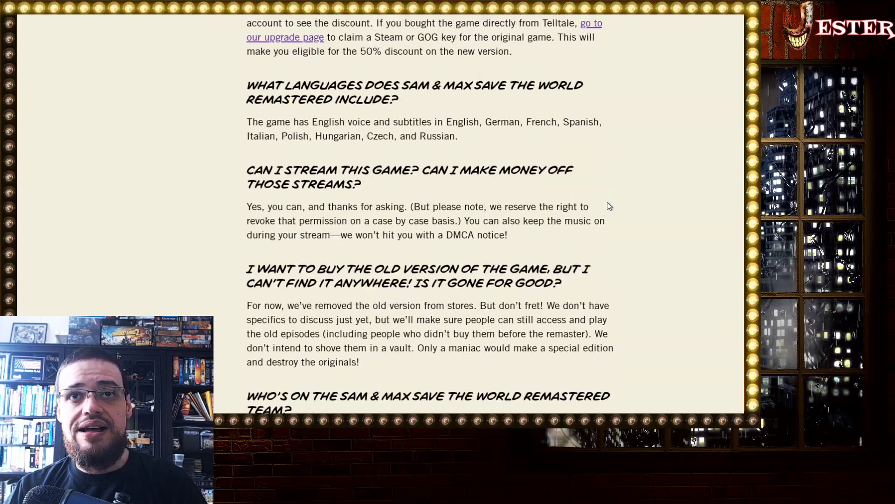
Scroll the Skunkape Save the World Remastered FAQ to its introduction
{"action": "scroll", "scroll_direction": "down", "scroll_amount": 3}
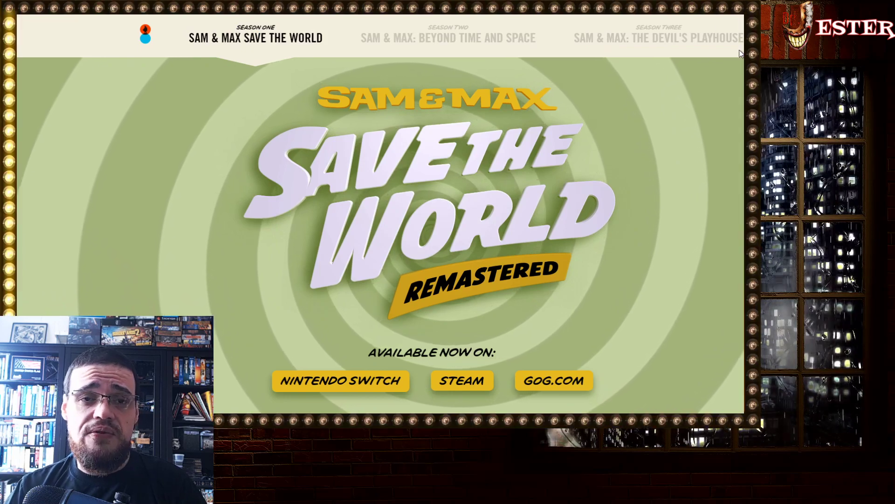
{"action": "scroll", "scroll_direction": "down", "scroll_amount": 3}
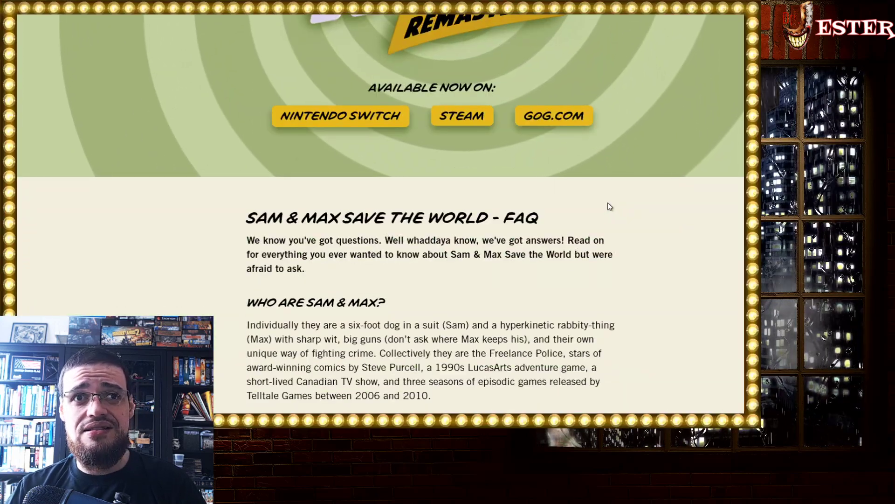